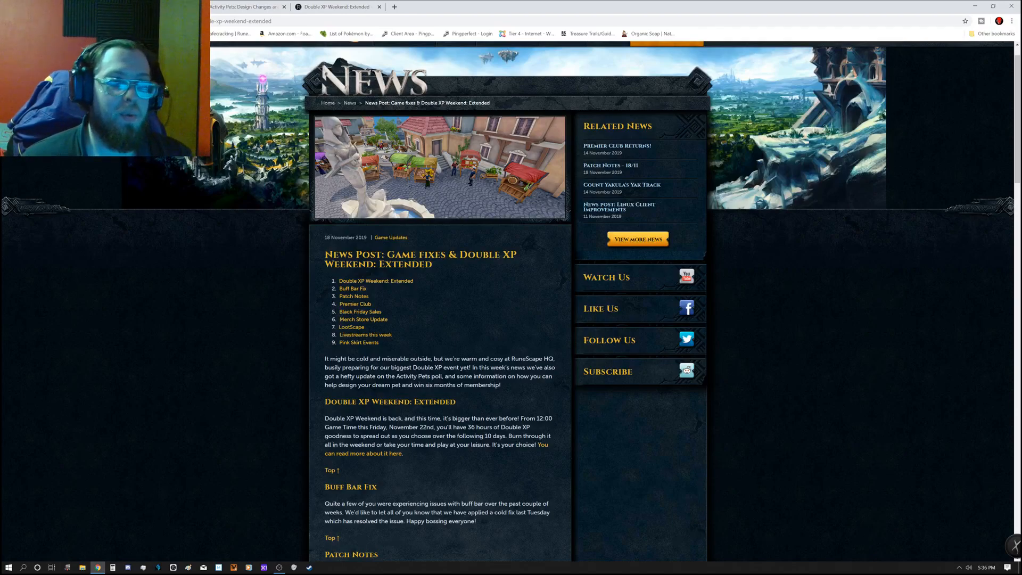
Step: Scroll down the Double XP Weekend: Extended post until the Patch Notes heading nears the top
{"action": "scroll", "scroll_direction": "down", "scroll_amount": 3}
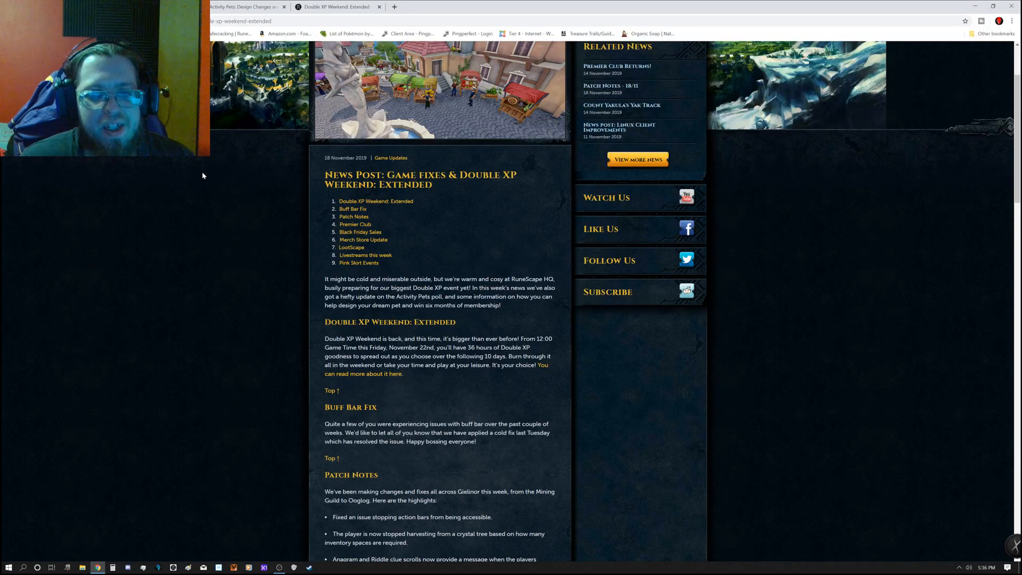
{"action": "scroll", "scroll_direction": "down", "scroll_amount": 3}
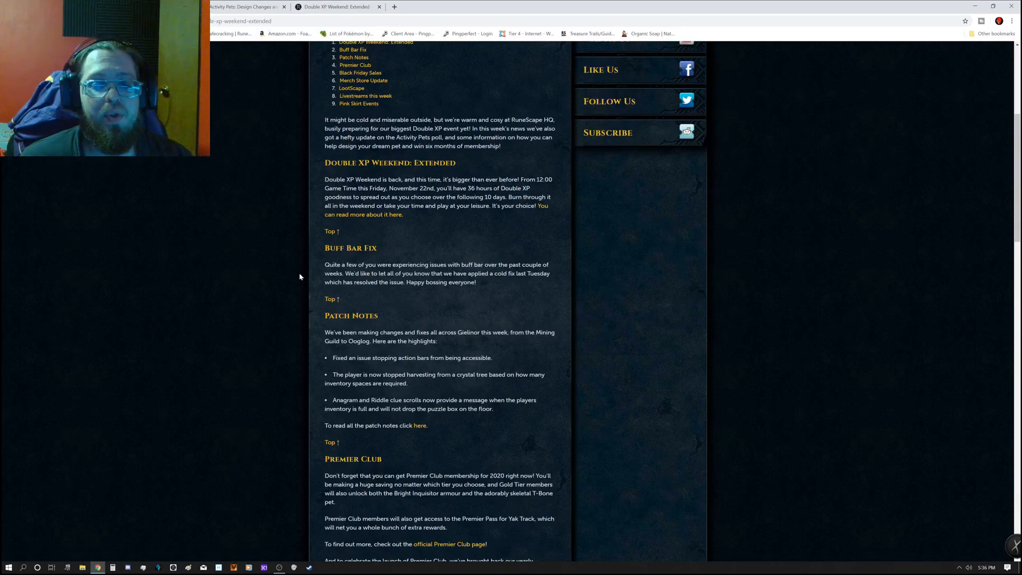
{"action": "mouse_move", "coordinate": [283, 251]}
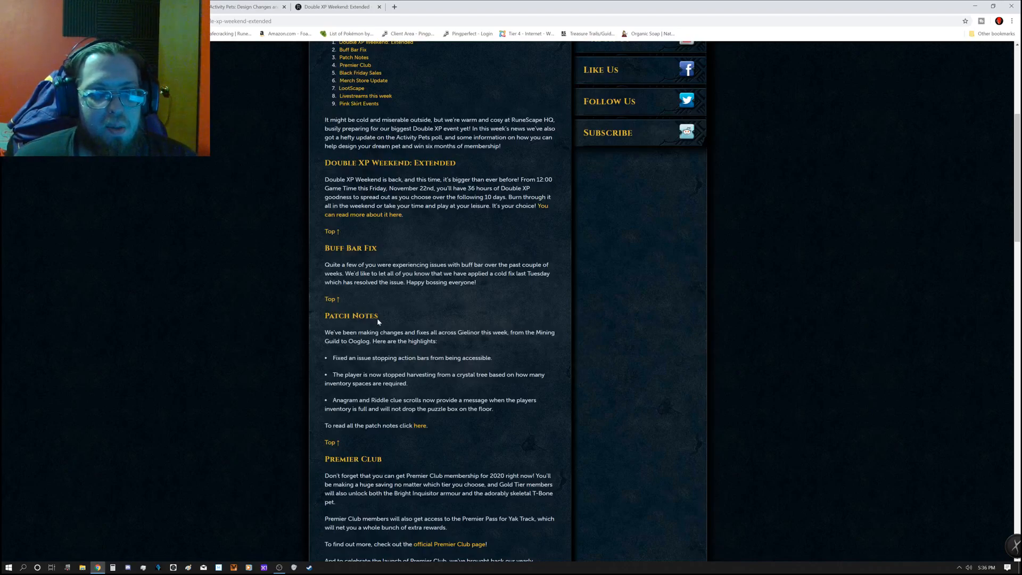
Step: Scroll past Patch Notes to show the Premier Club section and start of Black Friday Sale
{"action": "scroll", "scroll_direction": "down", "scroll_amount": 3}
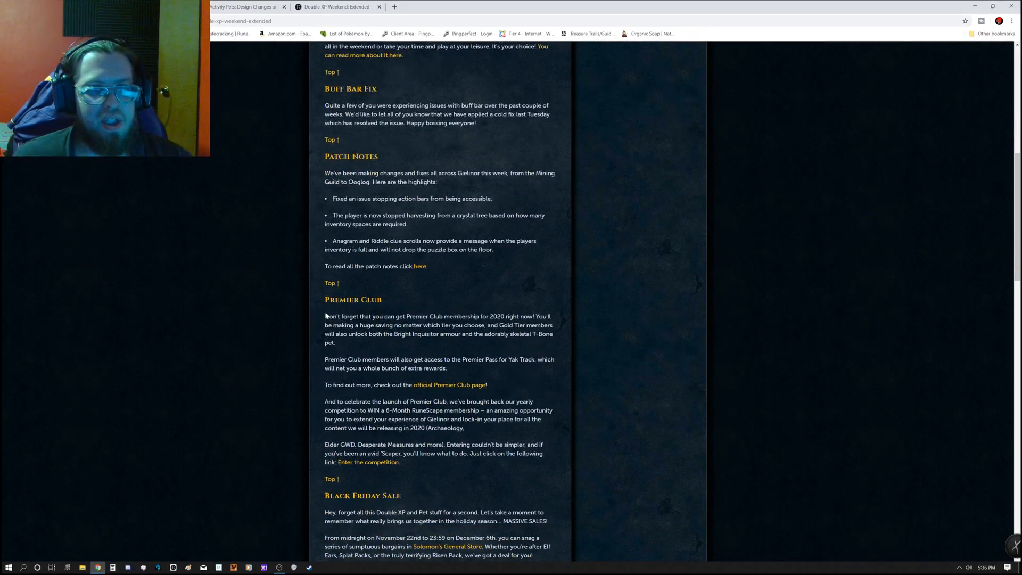
{"action": "mouse_move", "coordinate": [196, 200]}
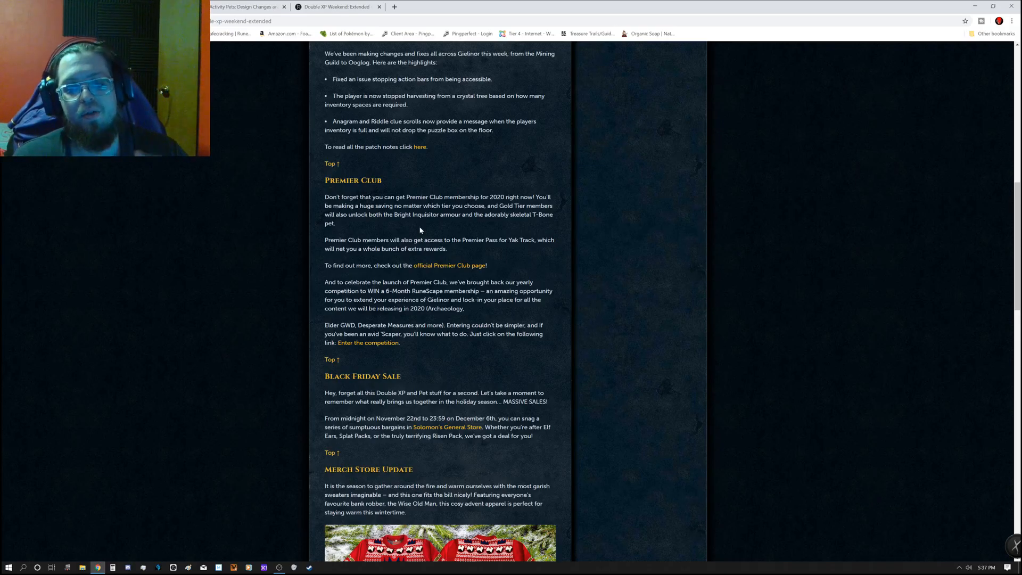
Step: Scroll past the Merch Store sweater image to the LootScape guaranteed and chance-based drop lists
{"action": "scroll", "scroll_direction": "down", "scroll_amount": 3}
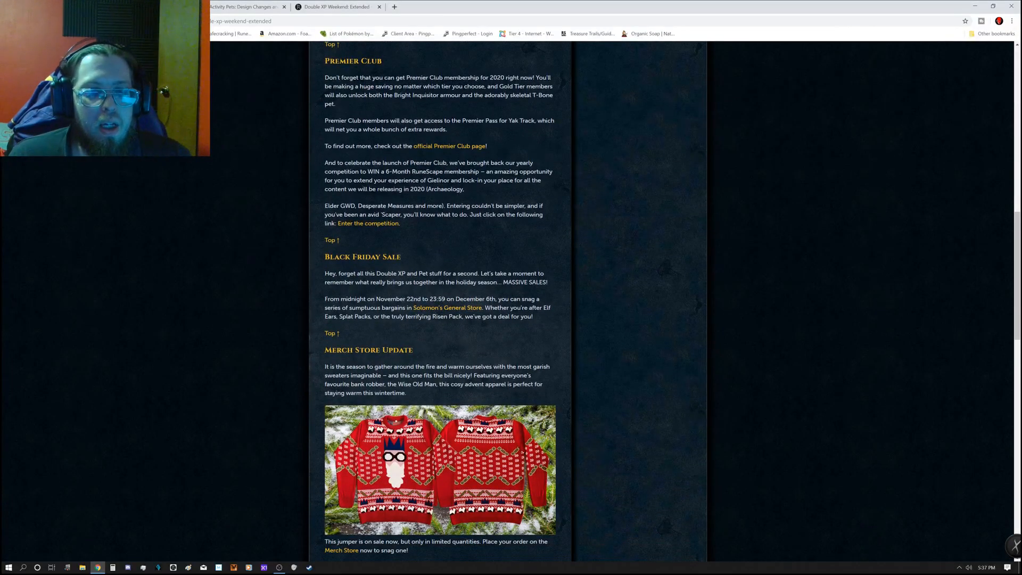
{"action": "scroll", "scroll_direction": "down", "scroll_amount": 3}
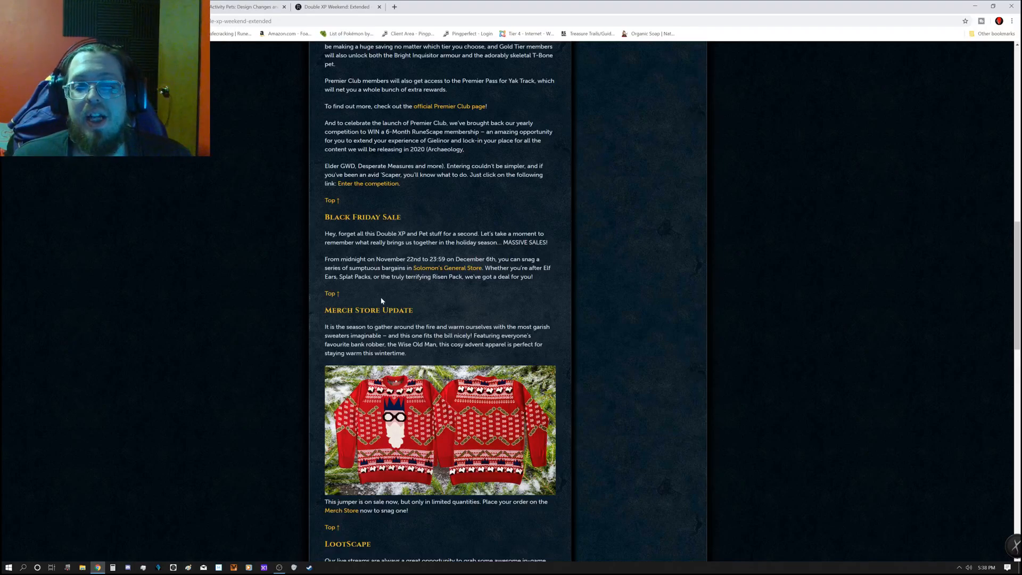
{"action": "scroll", "scroll_direction": "down", "scroll_amount": 3}
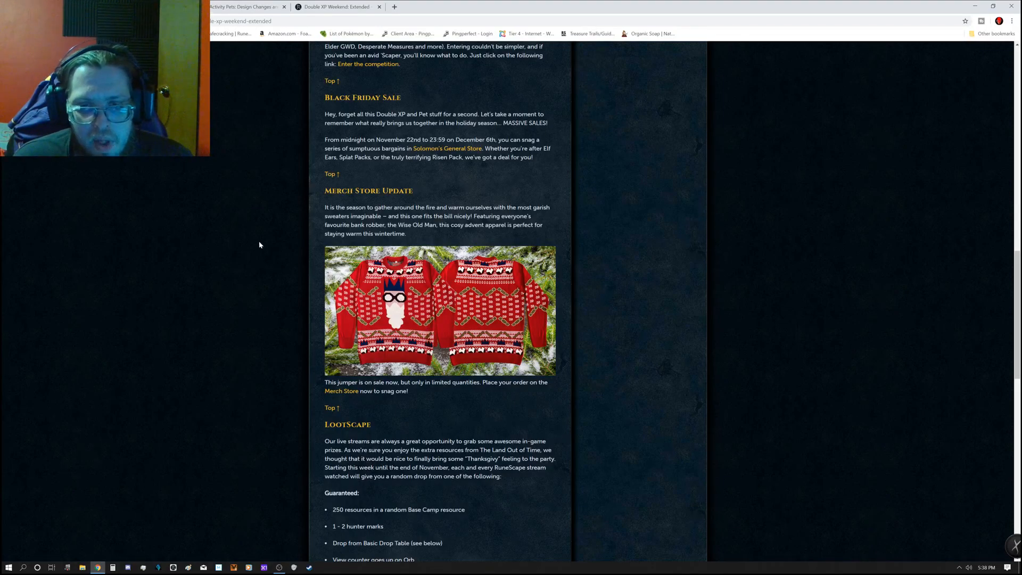
{"action": "scroll", "scroll_direction": "down", "scroll_amount": 3}
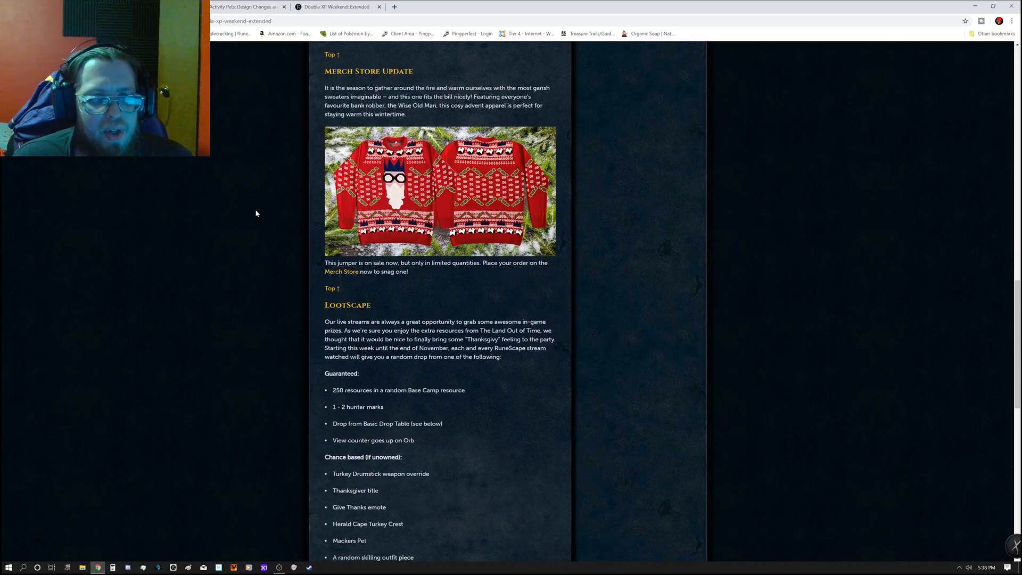
{"action": "scroll", "scroll_direction": "down", "scroll_amount": 3}
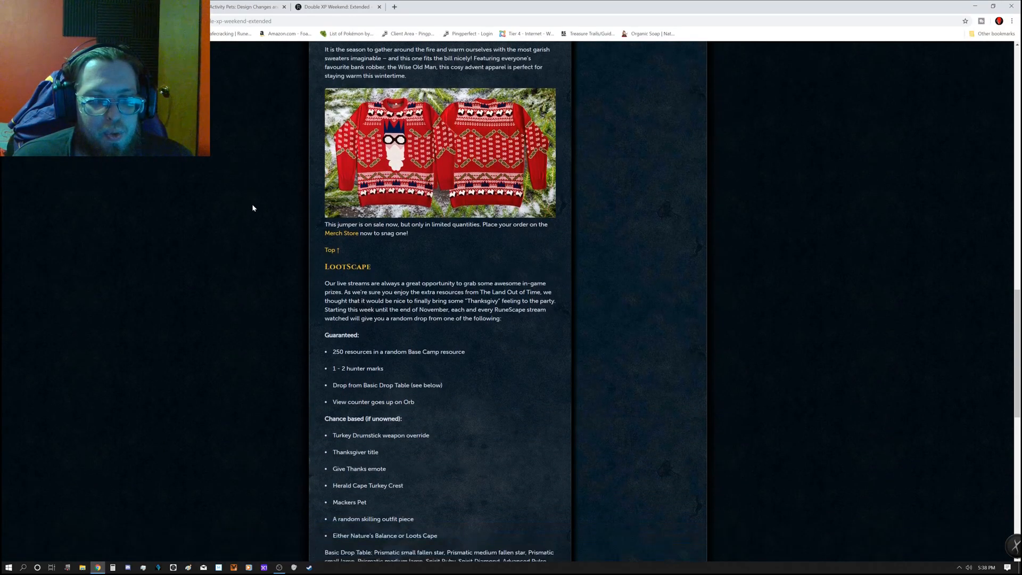
{"action": "scroll", "scroll_direction": "down", "scroll_amount": 3}
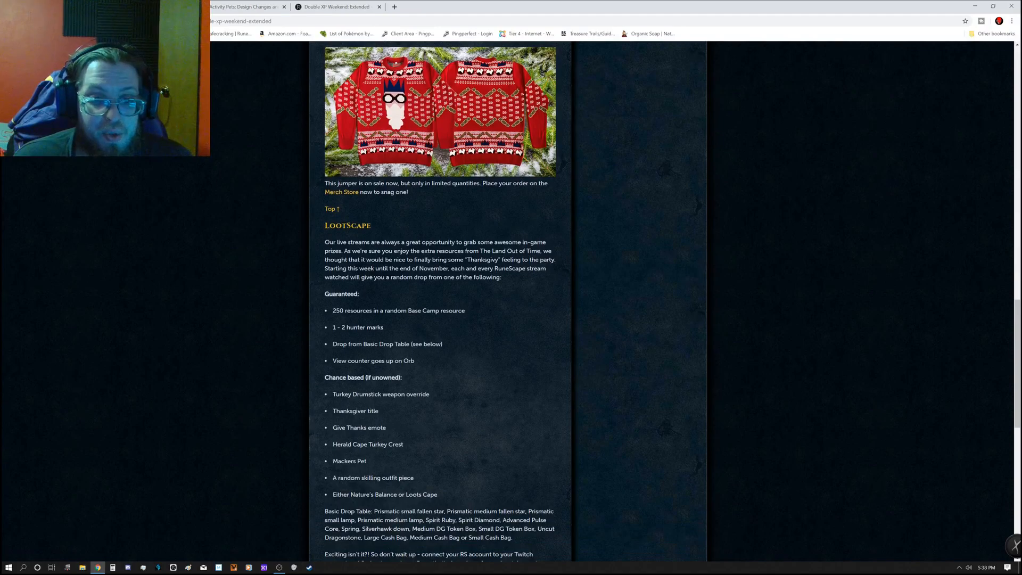
Step: Scroll to the LootScape Basic Drop Table and the Live streams this week heading
{"action": "scroll", "scroll_direction": "down", "scroll_amount": 3}
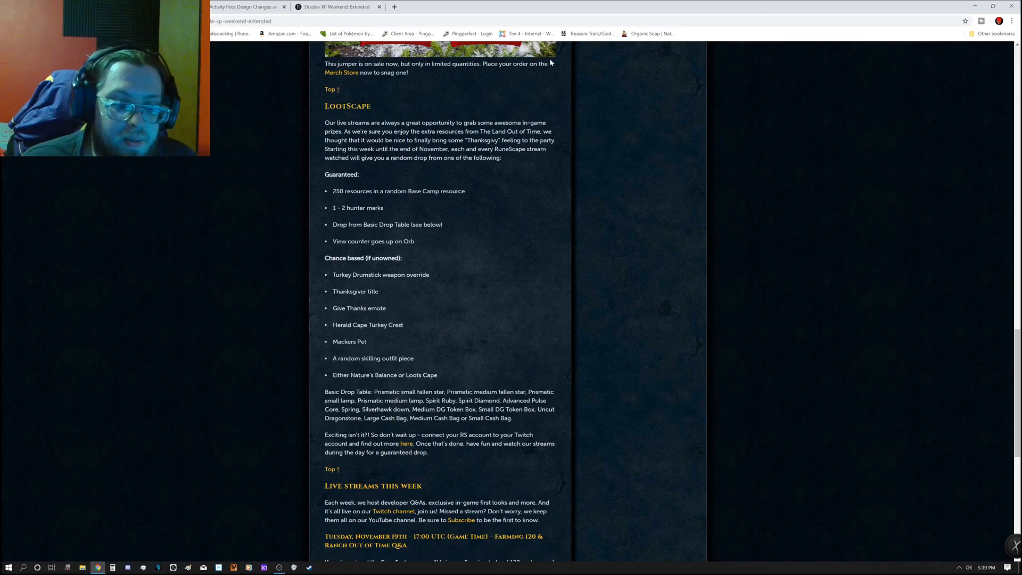
{"action": "scroll", "scroll_direction": "down", "scroll_amount": 3}
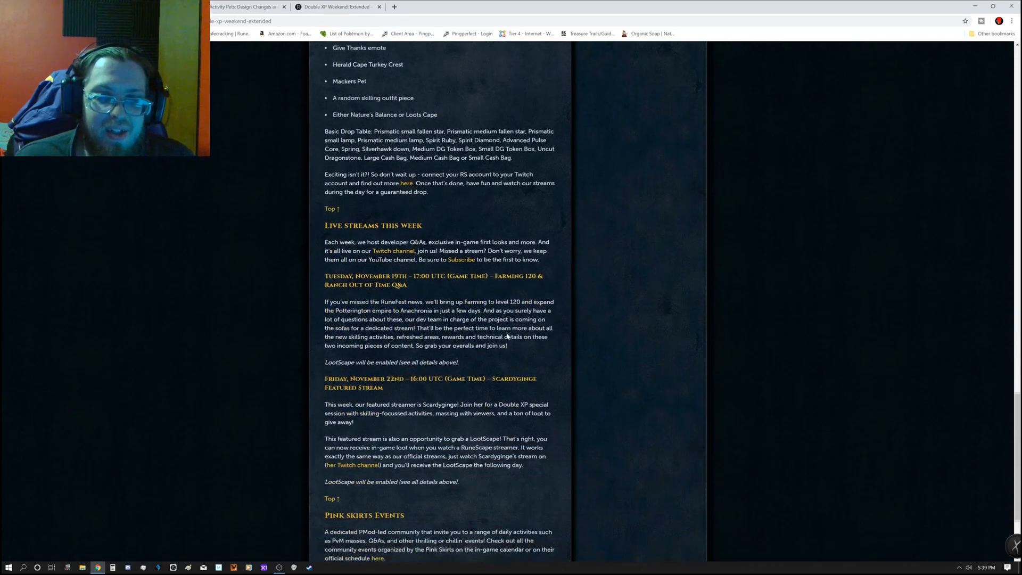
{"action": "scroll", "scroll_direction": "down", "scroll_amount": 3}
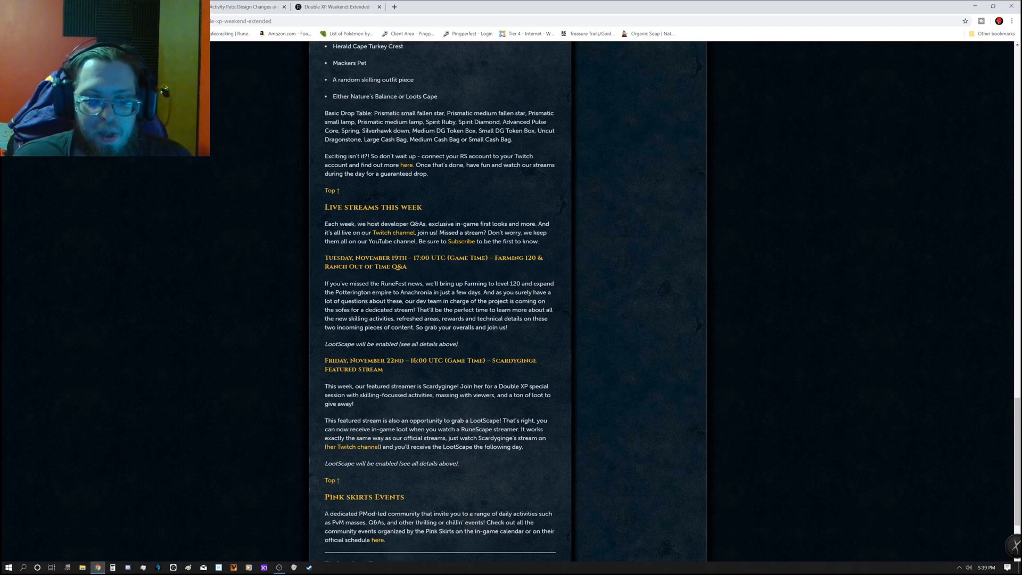
{"action": "scroll", "scroll_direction": "down", "scroll_amount": 3}
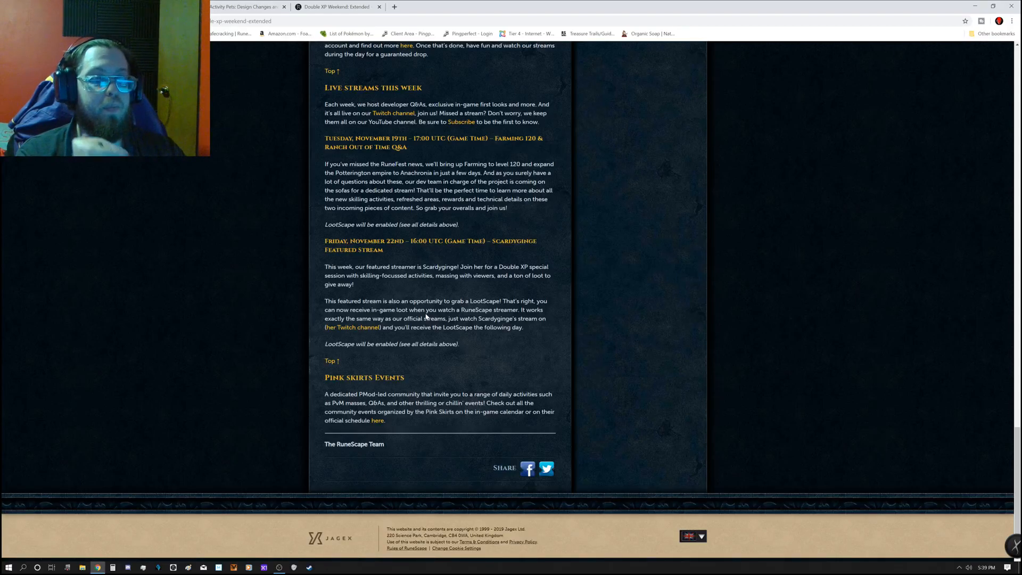
{"action": "scroll", "scroll_direction": "up", "scroll_amount": 3}
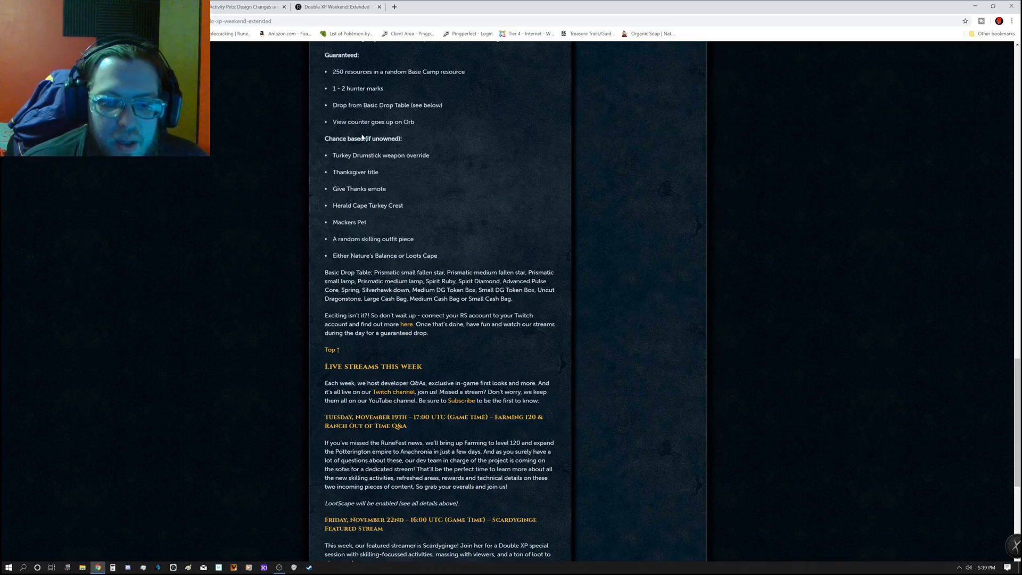
{"action": "scroll", "scroll_direction": "down", "scroll_amount": 3}
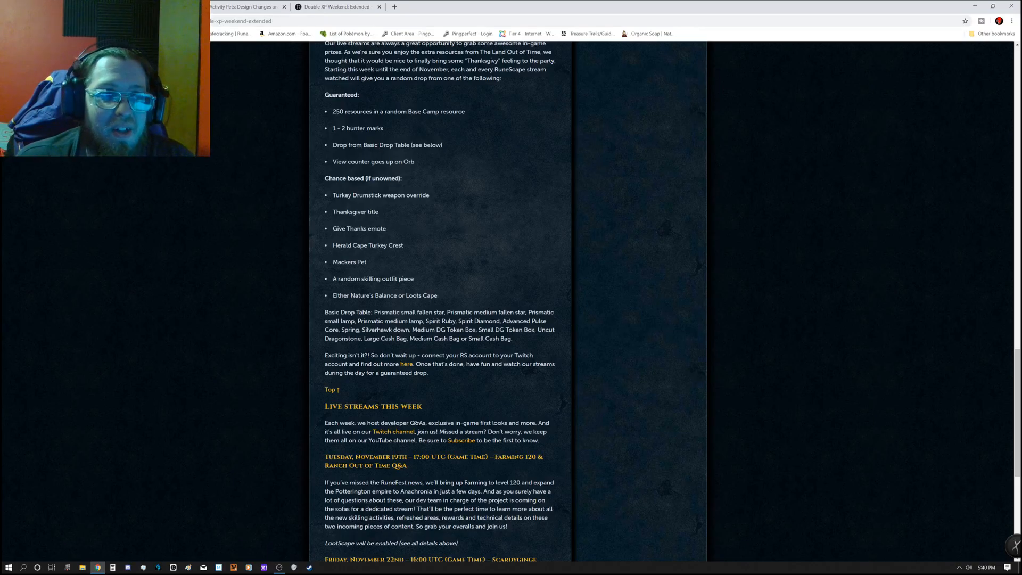
Step: Switch to the Activity Pets: Design Changes article and scroll to its bulleted list of planned changes
{"action": "left_click", "coordinate": [283, 7]}
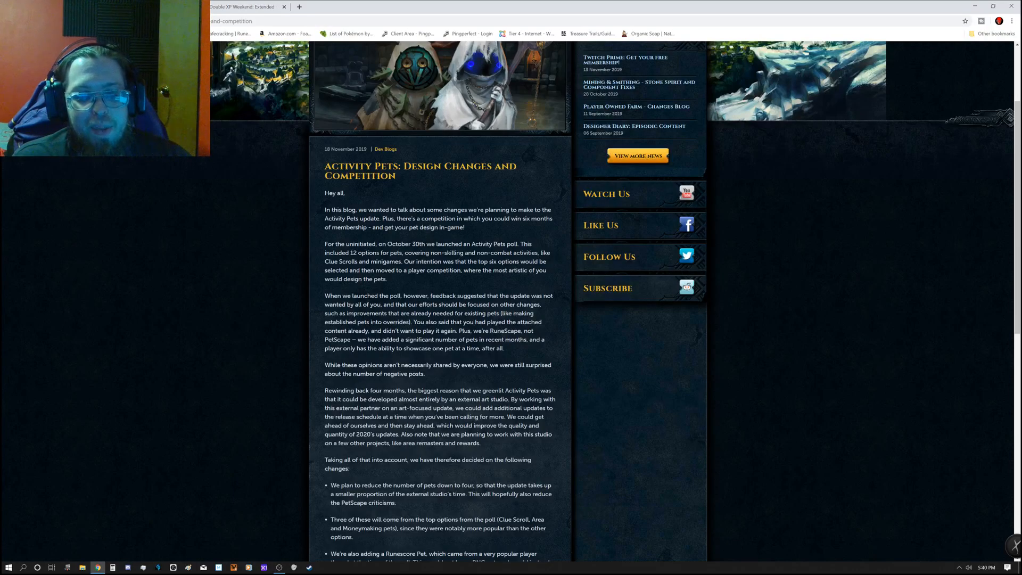
{"action": "scroll", "scroll_direction": "down", "scroll_amount": 3}
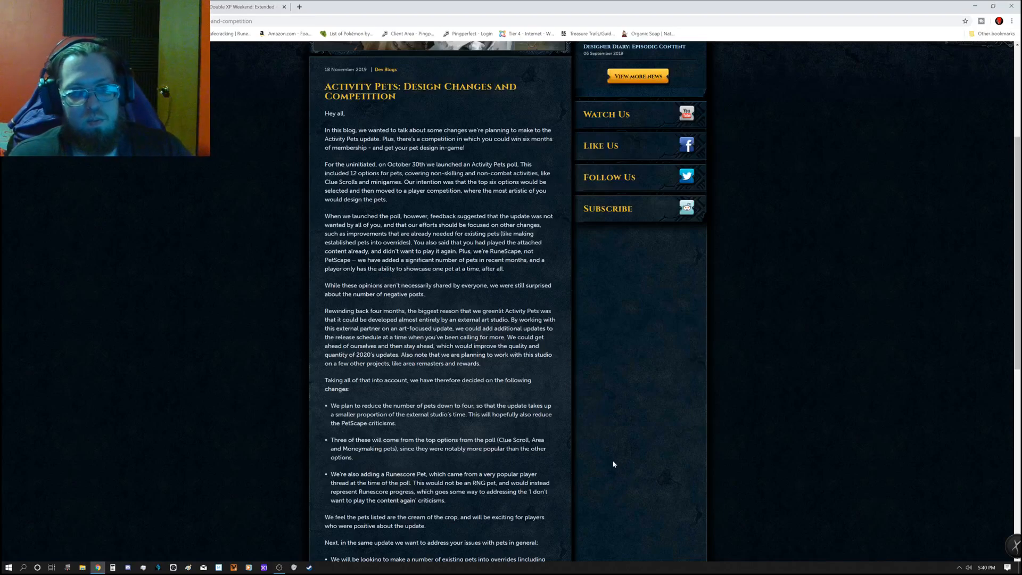
{"action": "scroll", "scroll_direction": "down", "scroll_amount": 3}
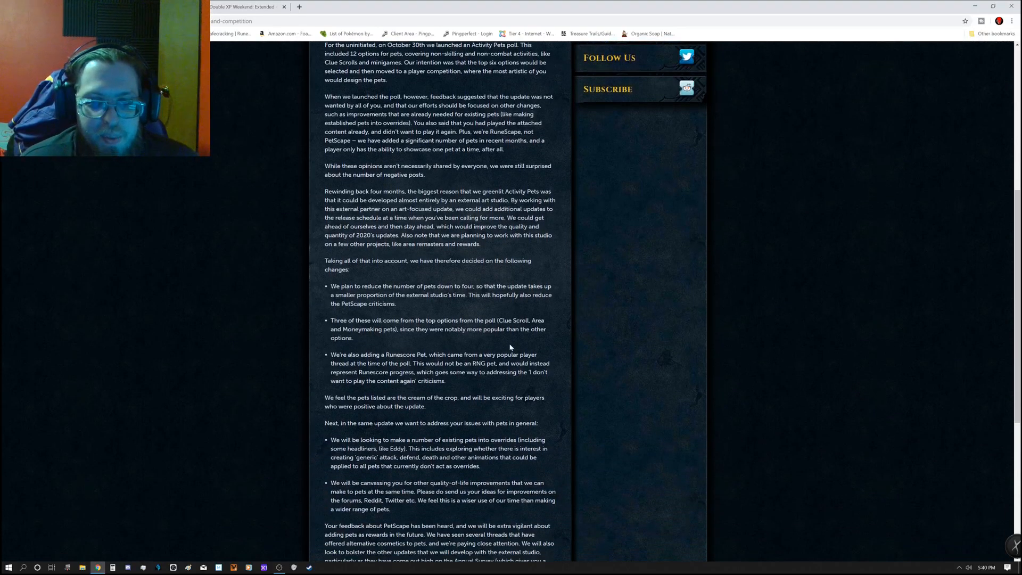
{"action": "mouse_move", "coordinate": [493, 363]}
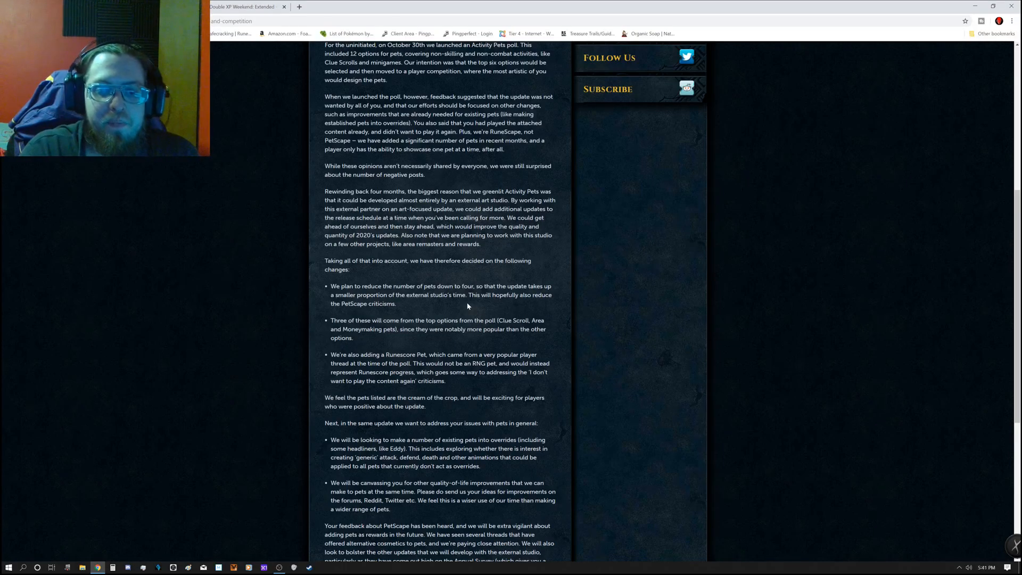
{"action": "scroll", "scroll_direction": "down", "scroll_amount": 3}
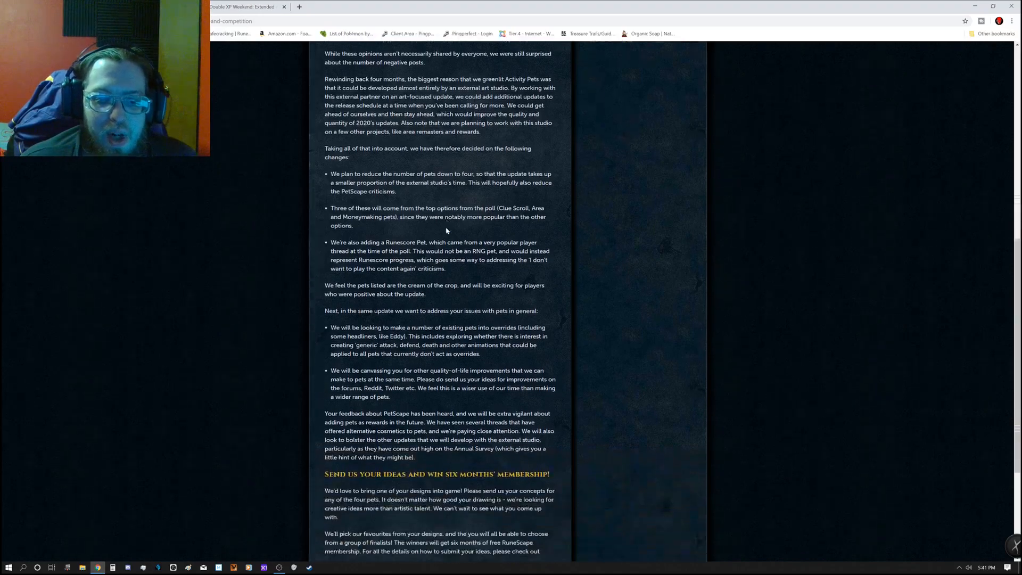
{"action": "scroll", "scroll_direction": "down", "scroll_amount": 3}
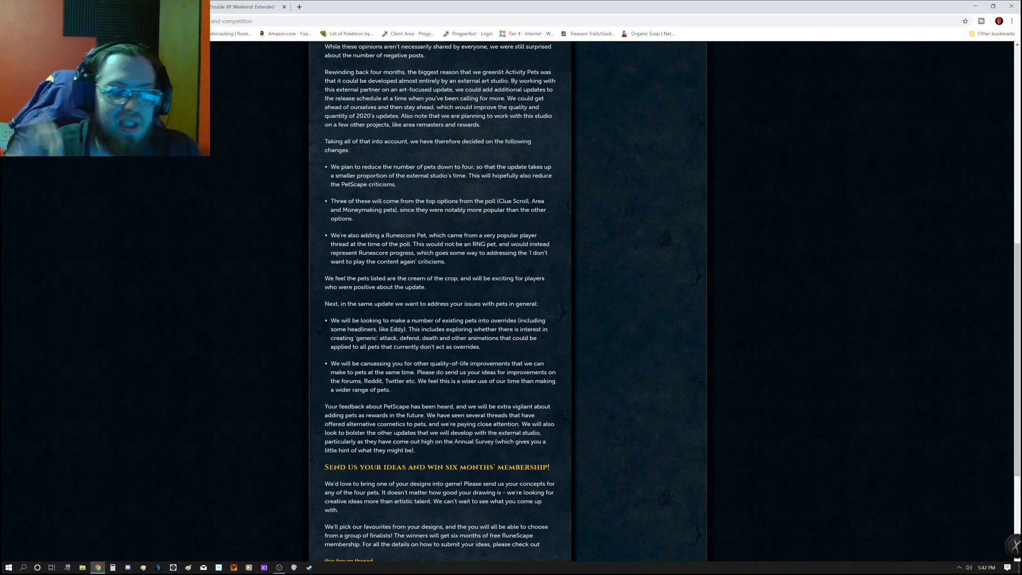
Step: Scroll to the end of the Activity Pets blog, including Mod Osborne's sign-off
{"action": "scroll", "scroll_direction": "down", "scroll_amount": 3}
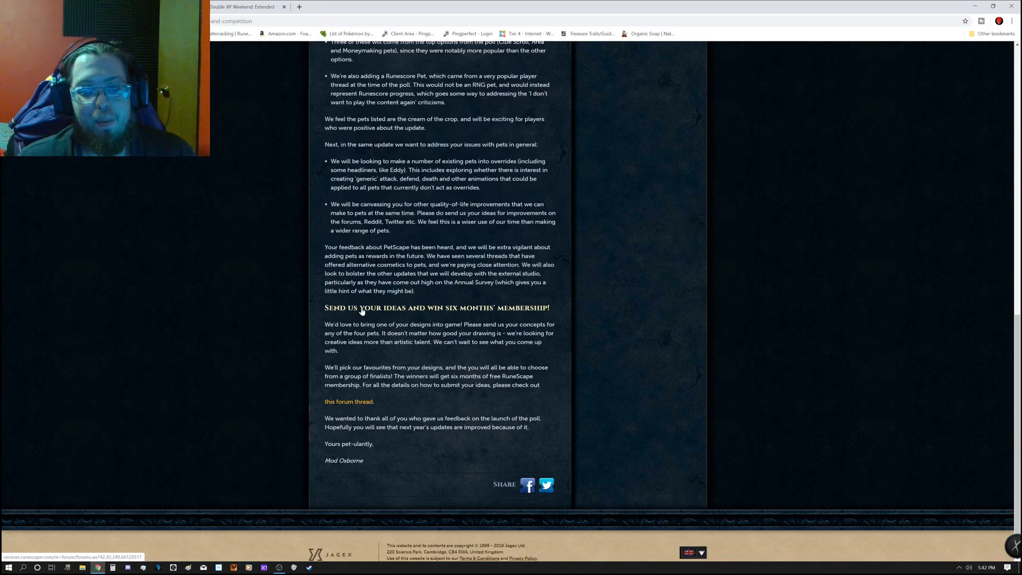
{"action": "mouse_move", "coordinate": [368, 411]}
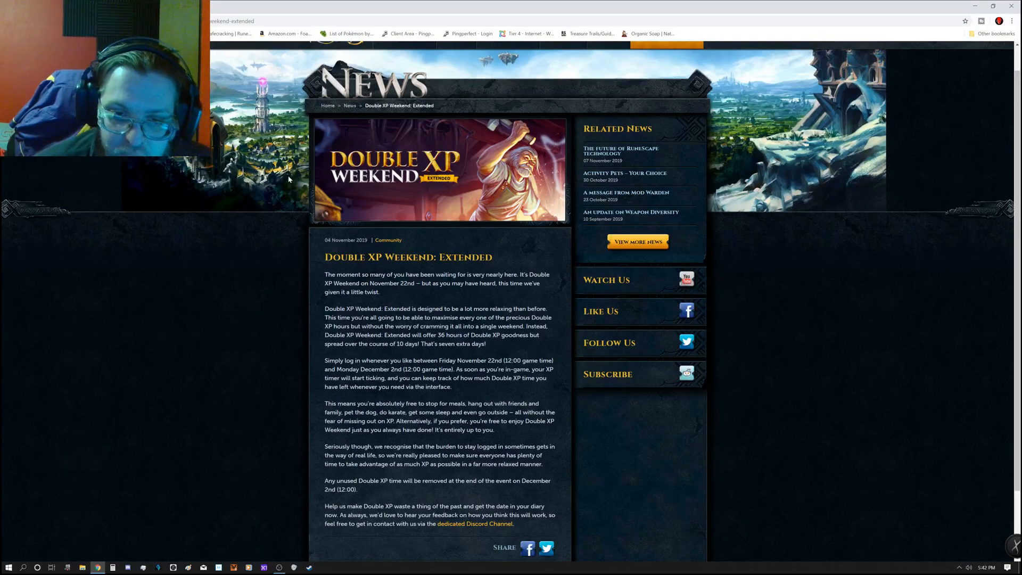
Step: Scroll the Double XP Weekend: Extended post down to its share links
{"action": "scroll", "scroll_direction": "down", "scroll_amount": 3}
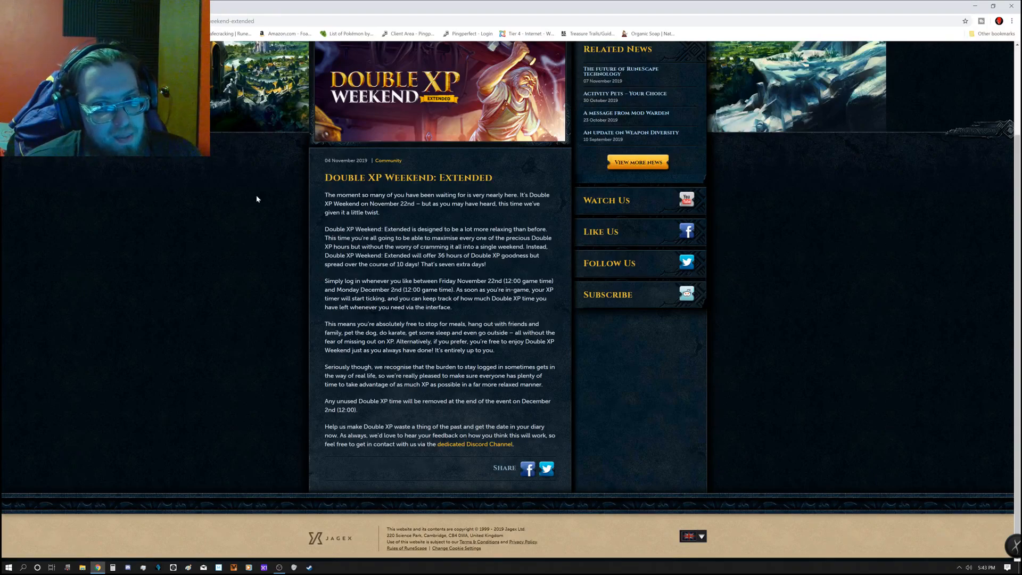
{"action": "mouse_move", "coordinate": [246, 314]}
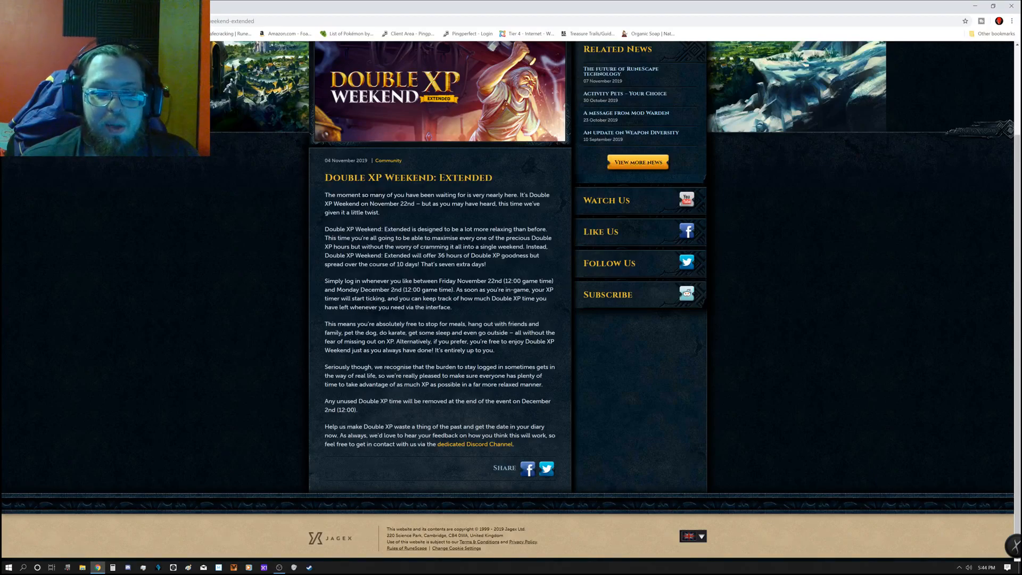
{"action": "mouse_move", "coordinate": [461, 417]}
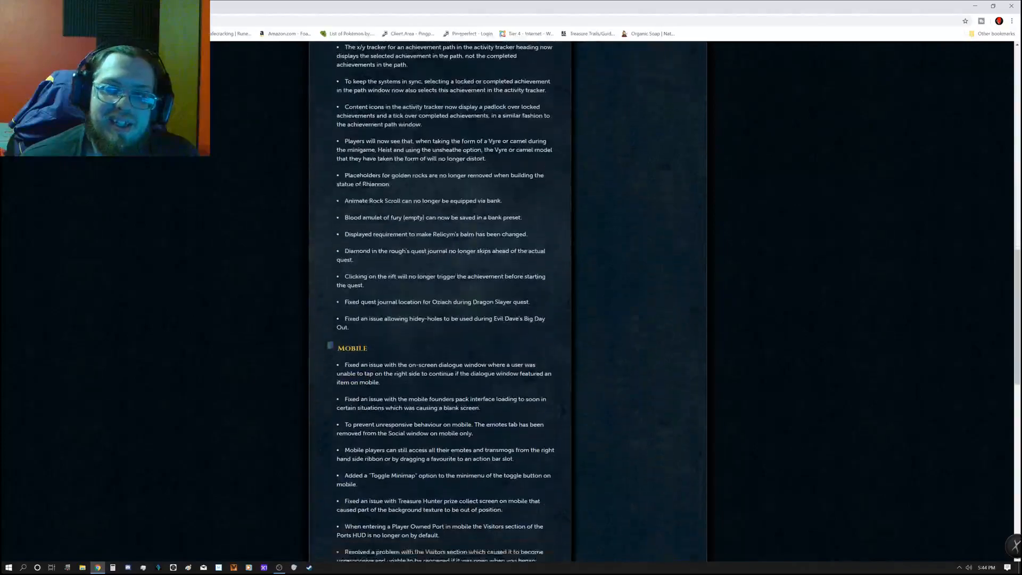
Step: Return to the top of Patch Notes 18/11 showing the Combat and General fix lists
{"action": "scroll", "scroll_direction": "down", "scroll_amount": 3}
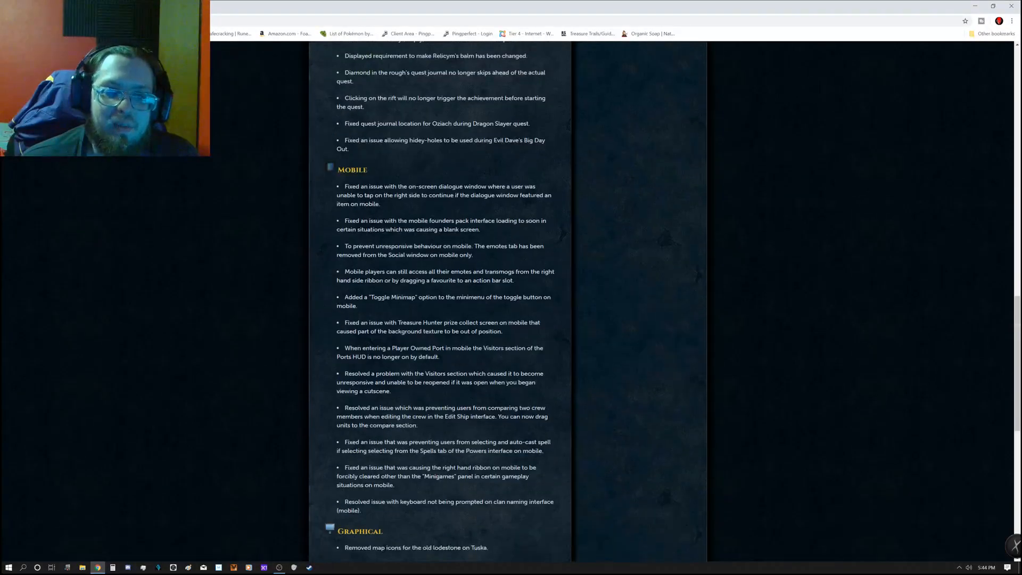
{"action": "scroll", "scroll_direction": "up", "scroll_amount": 3}
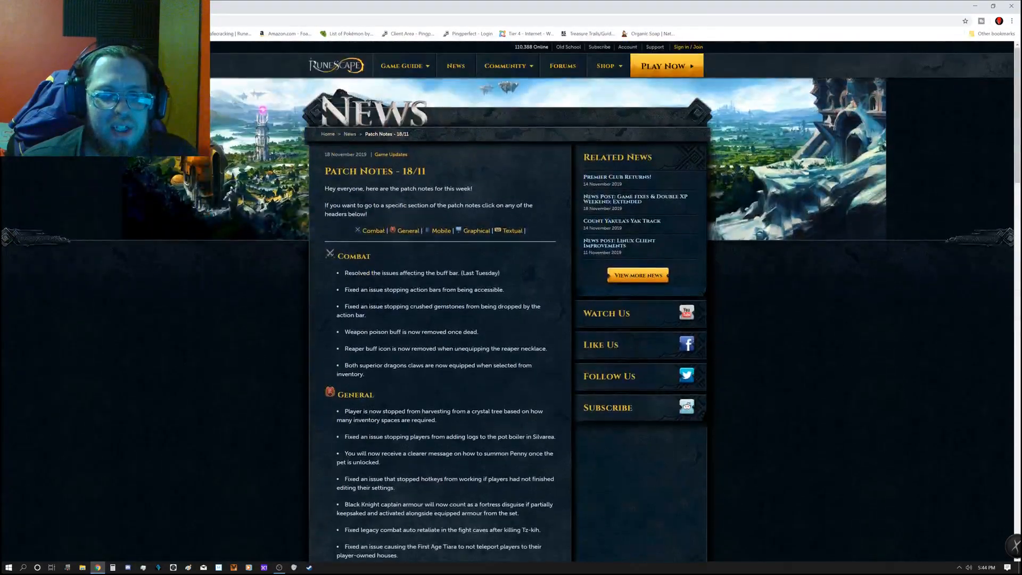
{"action": "scroll", "scroll_direction": "down", "scroll_amount": 3}
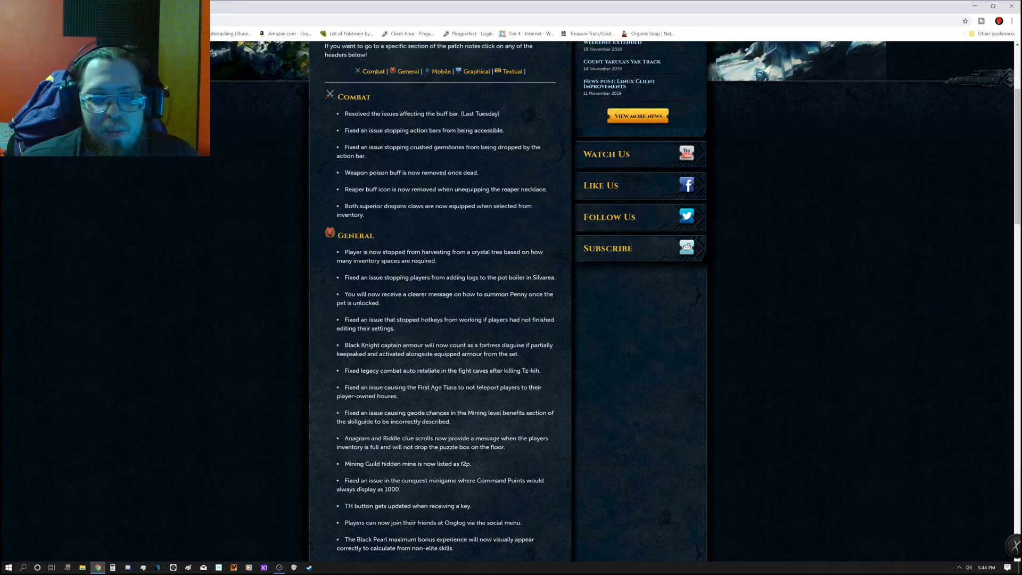
{"action": "mouse_move", "coordinate": [250, 161]}
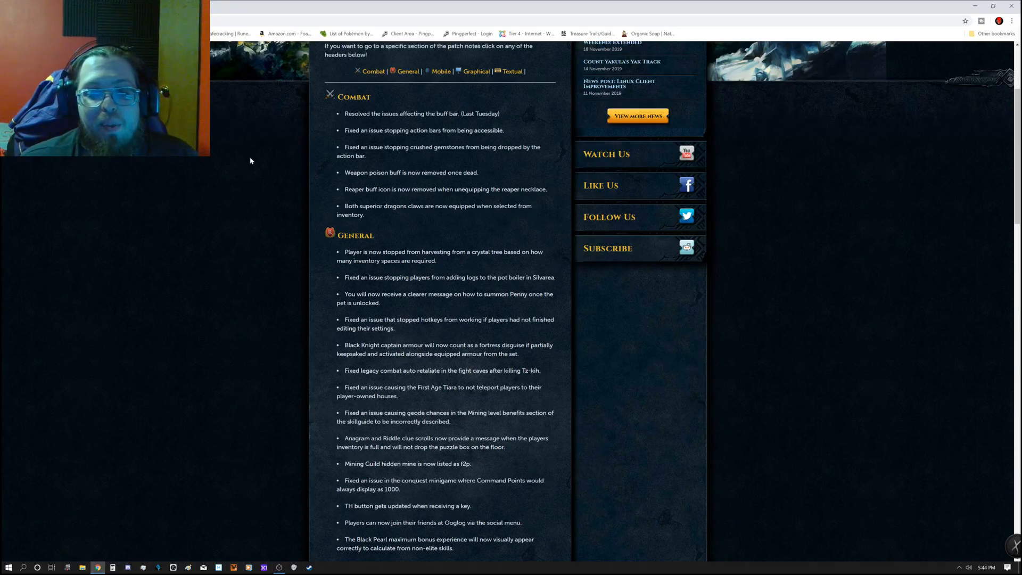
Step: Scroll down through the General fixes list toward the achievement tracker changes
{"action": "scroll", "scroll_direction": "down", "scroll_amount": 3}
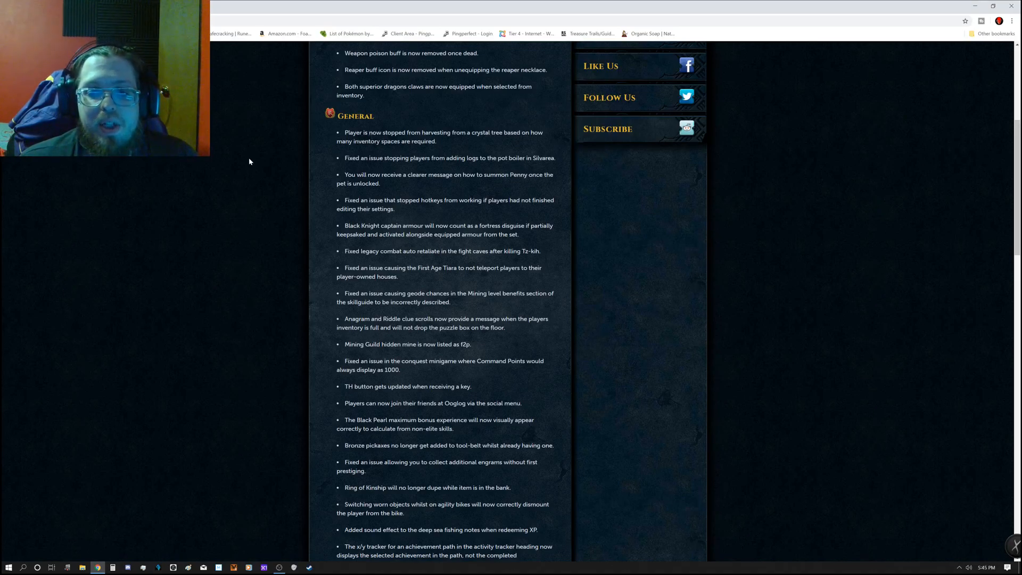
{"action": "scroll", "scroll_direction": "down", "scroll_amount": 3}
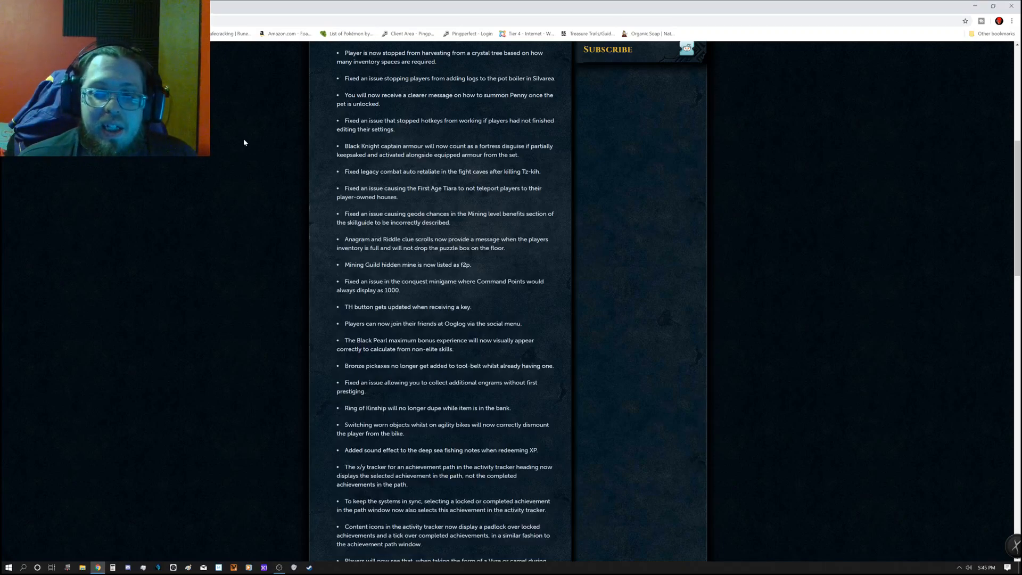
{"action": "mouse_move", "coordinate": [240, 138]}
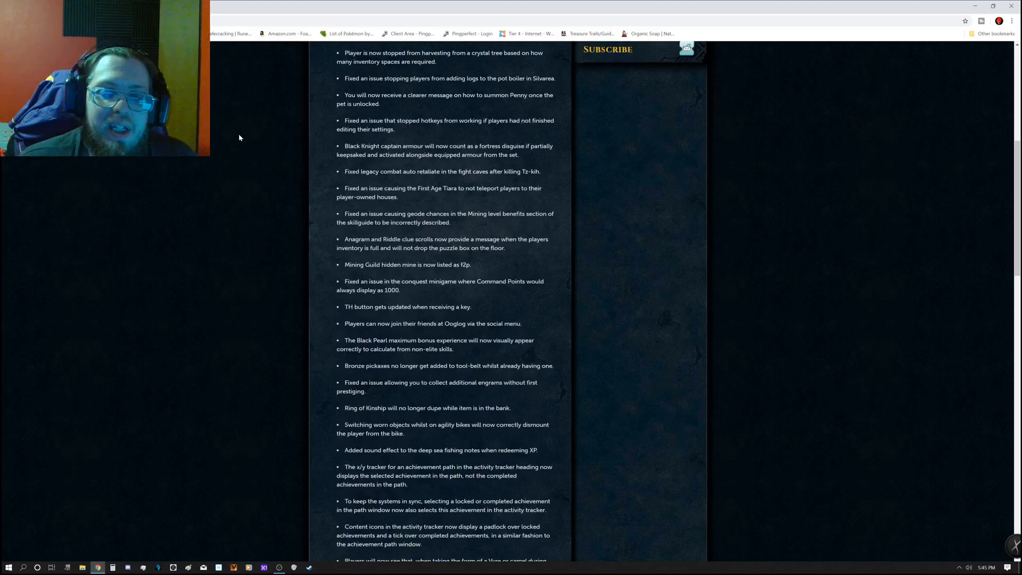
{"action": "scroll", "scroll_direction": "down", "scroll_amount": 3}
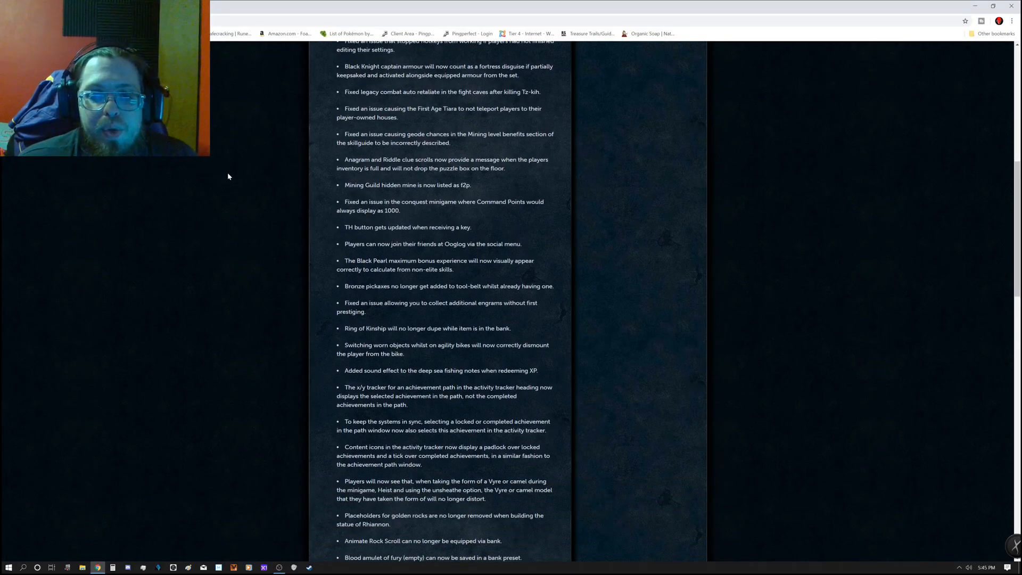
{"action": "mouse_move", "coordinate": [233, 246]}
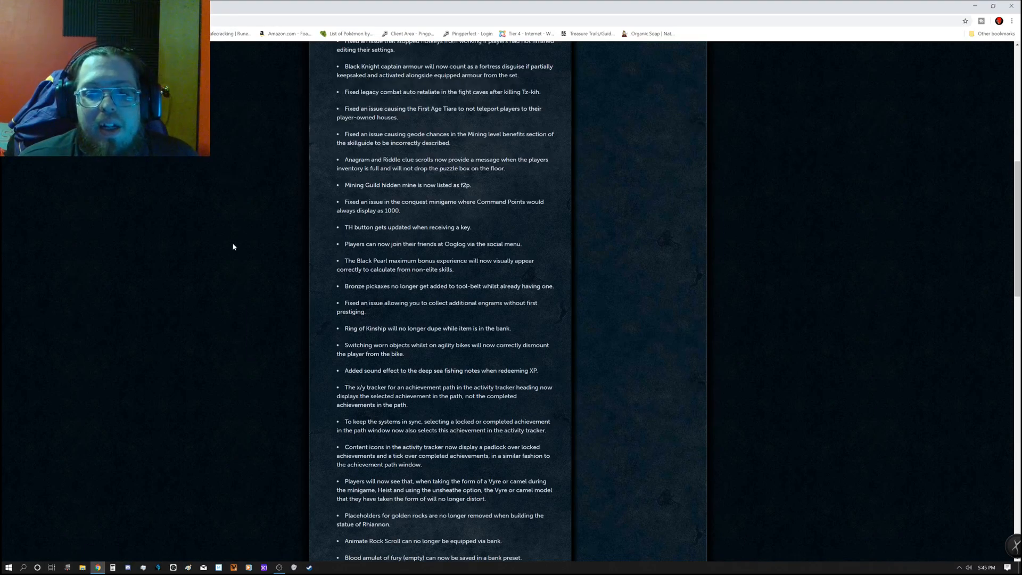
{"action": "mouse_move", "coordinate": [209, 225]}
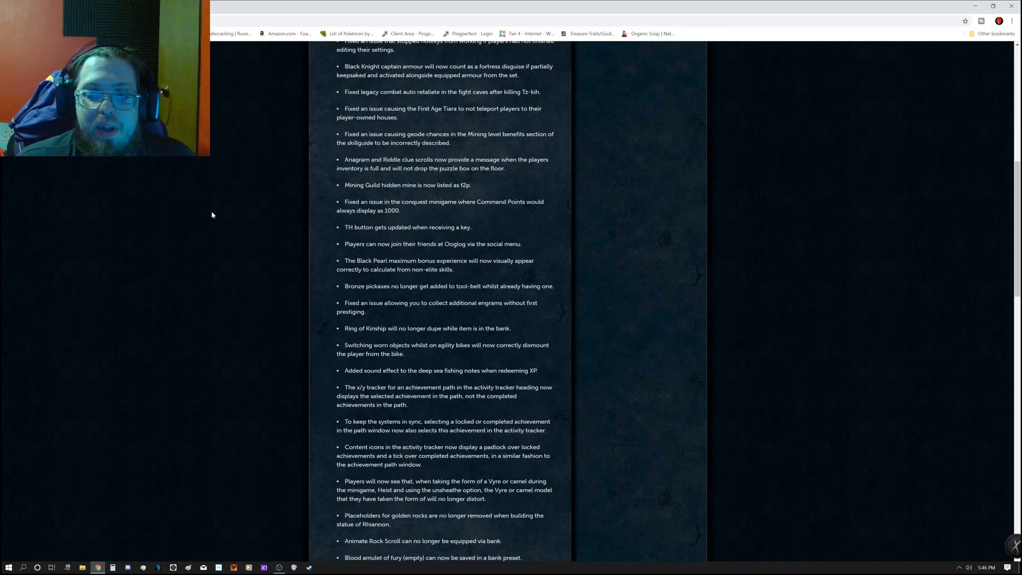
{"action": "mouse_move", "coordinate": [211, 203]}
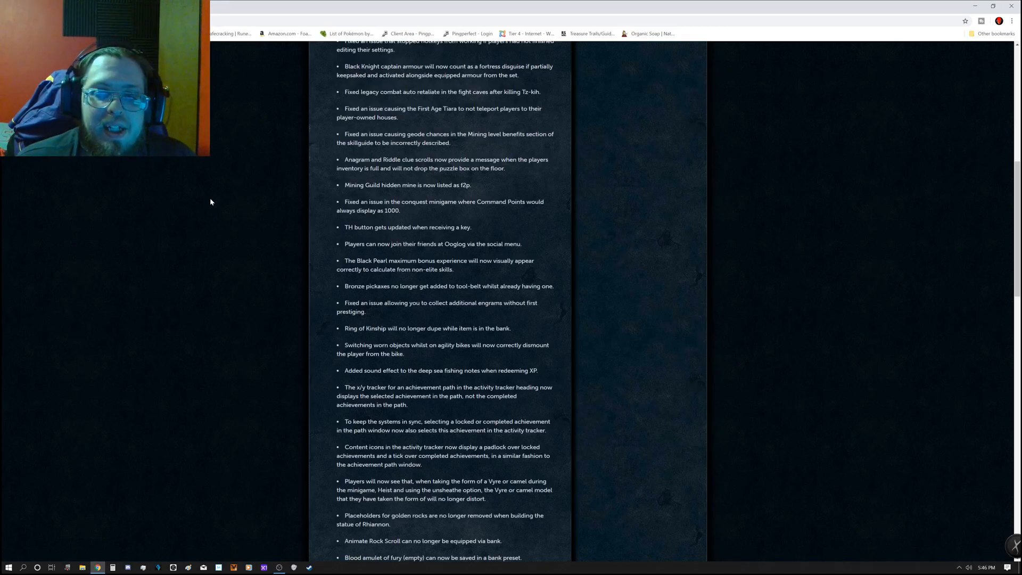
Step: Scroll past the end of the General fixes until the Mobile heading appears
{"action": "scroll", "scroll_direction": "down", "scroll_amount": 3}
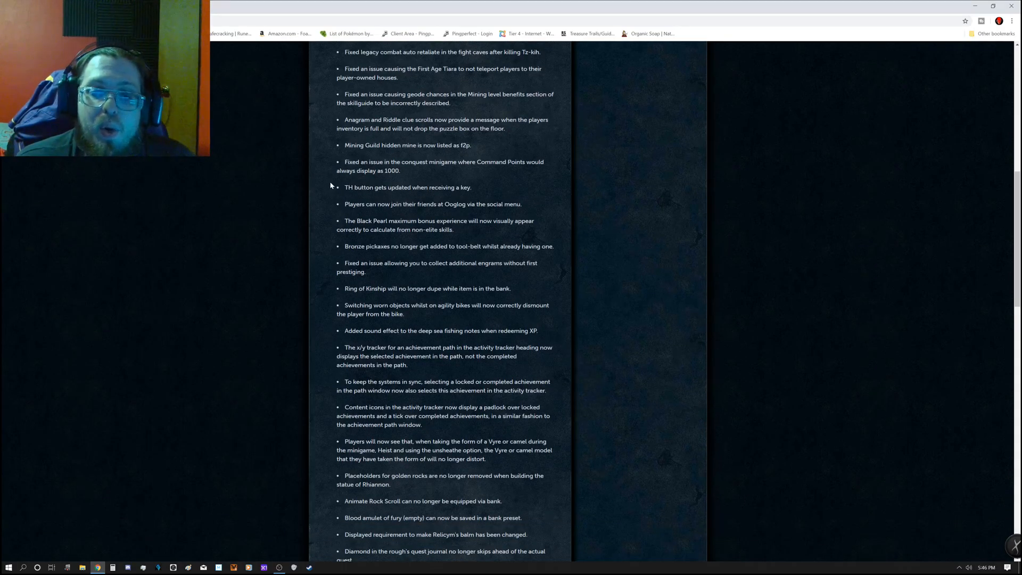
{"action": "scroll", "scroll_direction": "down", "scroll_amount": 3}
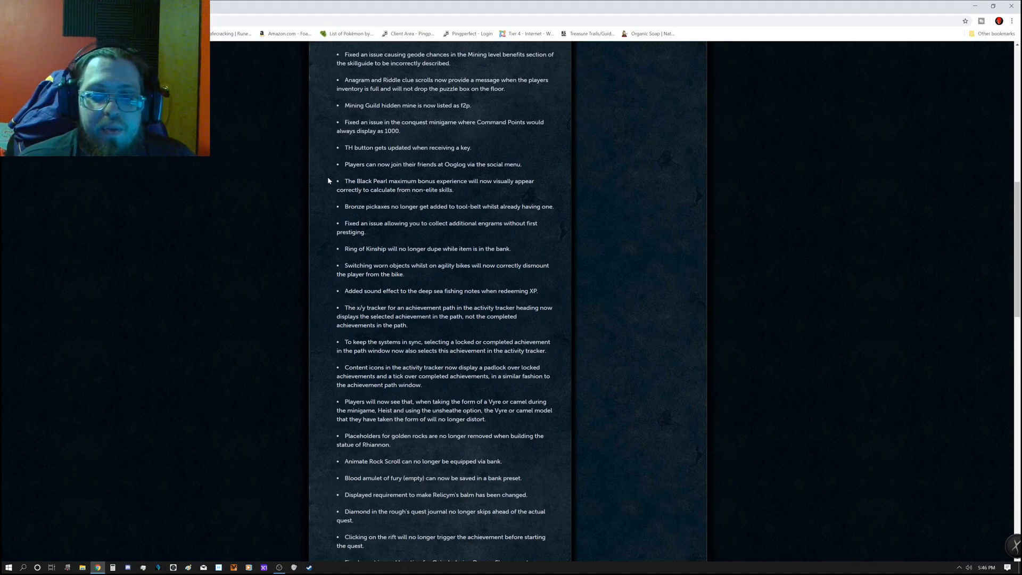
{"action": "scroll", "scroll_direction": "down", "scroll_amount": 3}
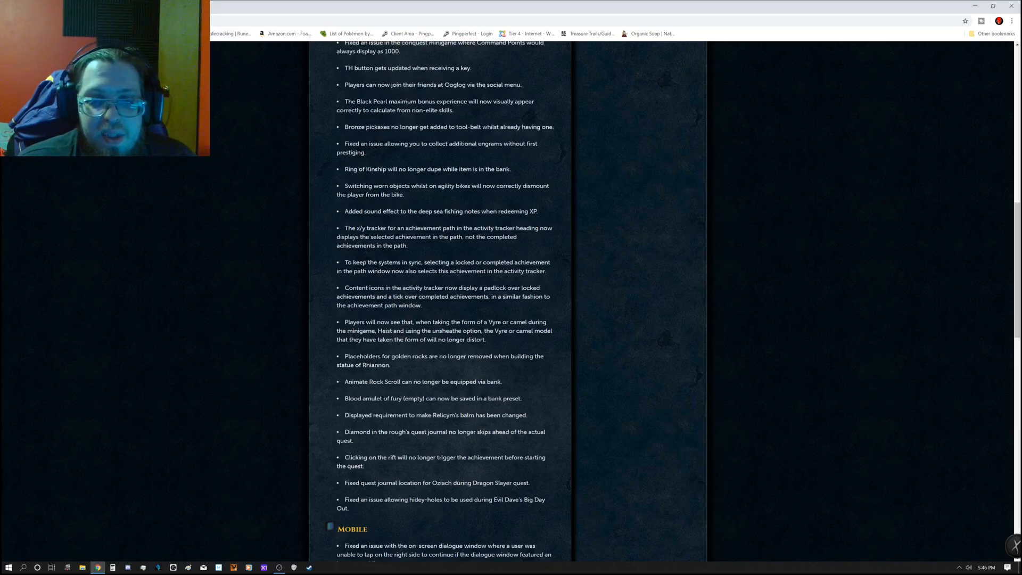
{"action": "scroll", "scroll_direction": "down", "scroll_amount": 3}
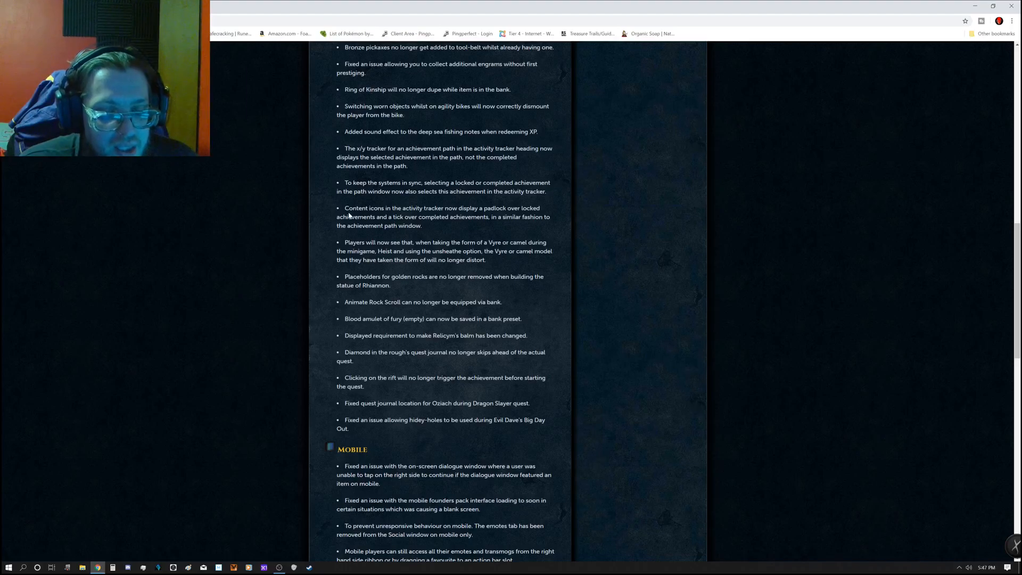
Step: Scroll down past the Mobile fixes and through the Graphical fixes to the start of Textual
{"action": "scroll", "scroll_direction": "down", "scroll_amount": 3}
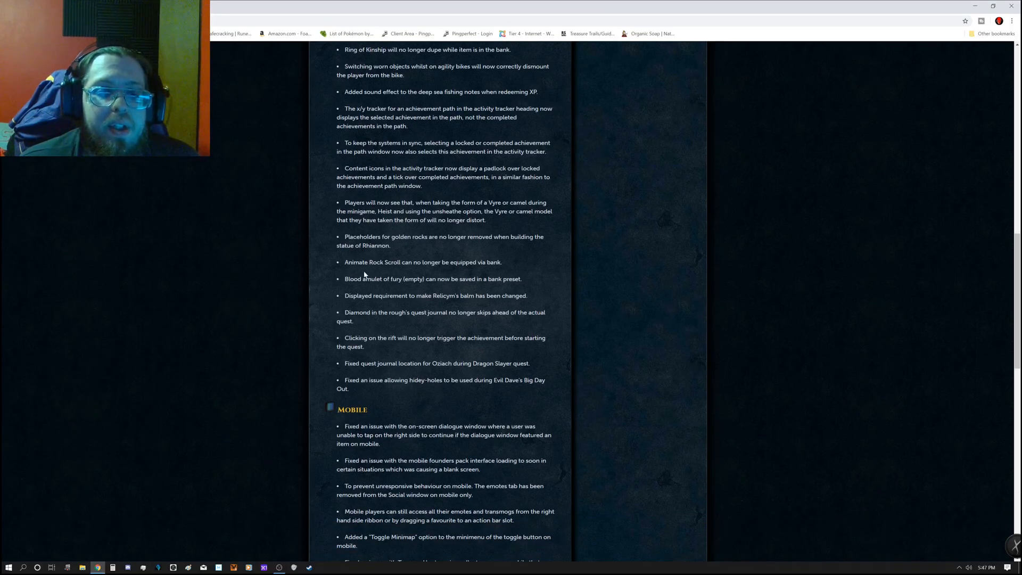
{"action": "mouse_move", "coordinate": [349, 228]}
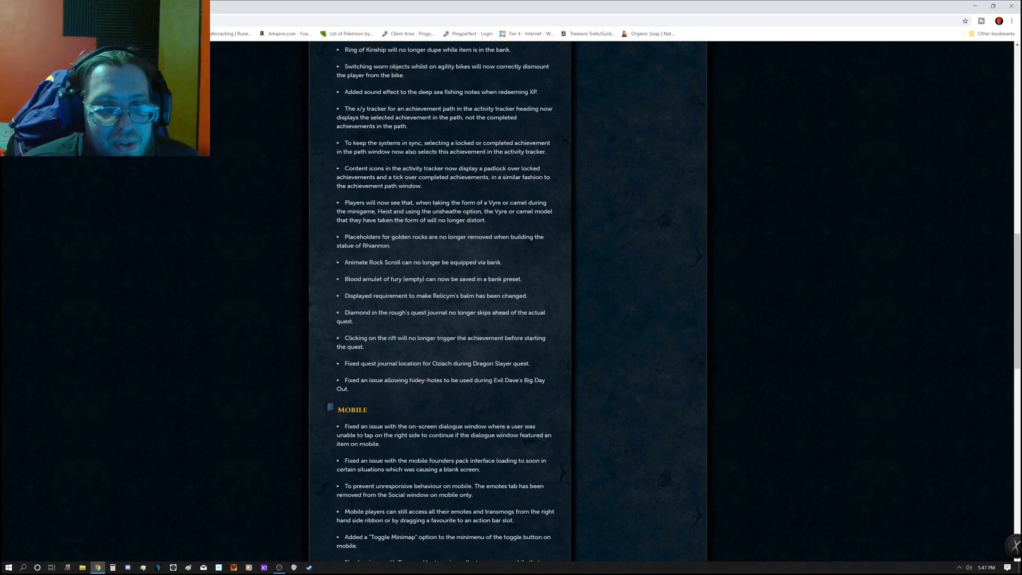
{"action": "scroll", "scroll_direction": "down", "scroll_amount": 3}
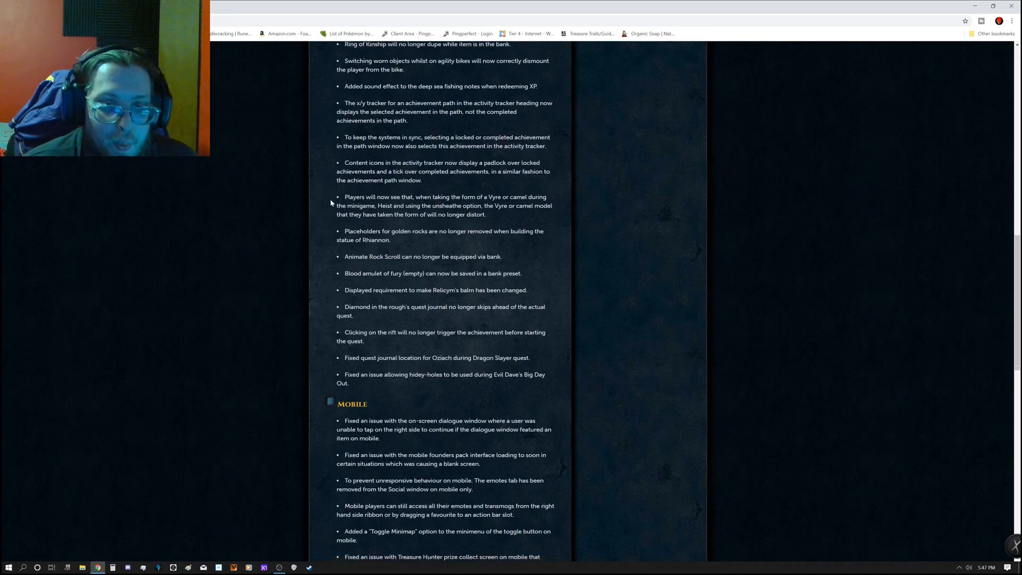
{"action": "scroll", "scroll_direction": "down", "scroll_amount": 3}
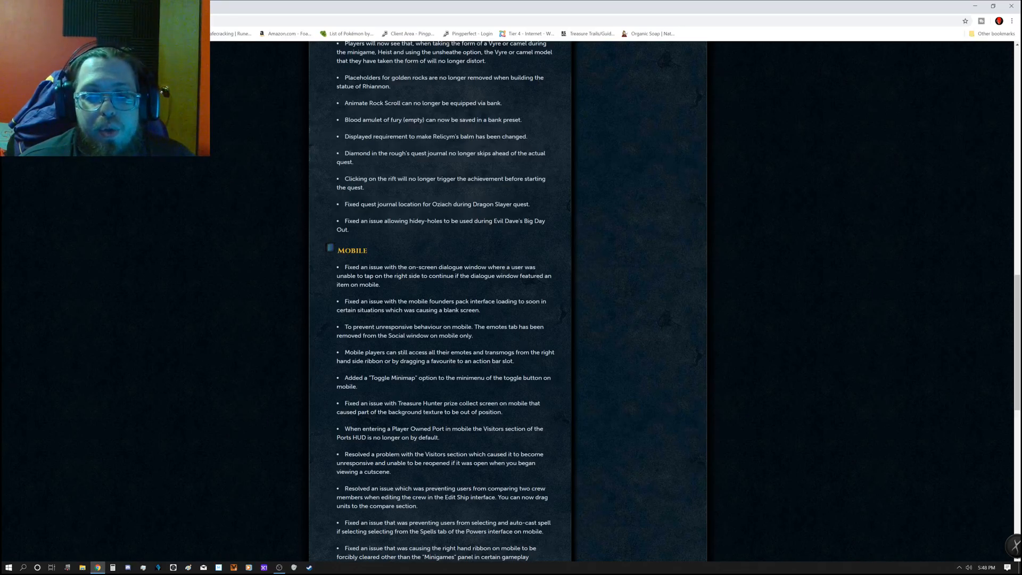
{"action": "scroll", "scroll_direction": "down", "scroll_amount": 3}
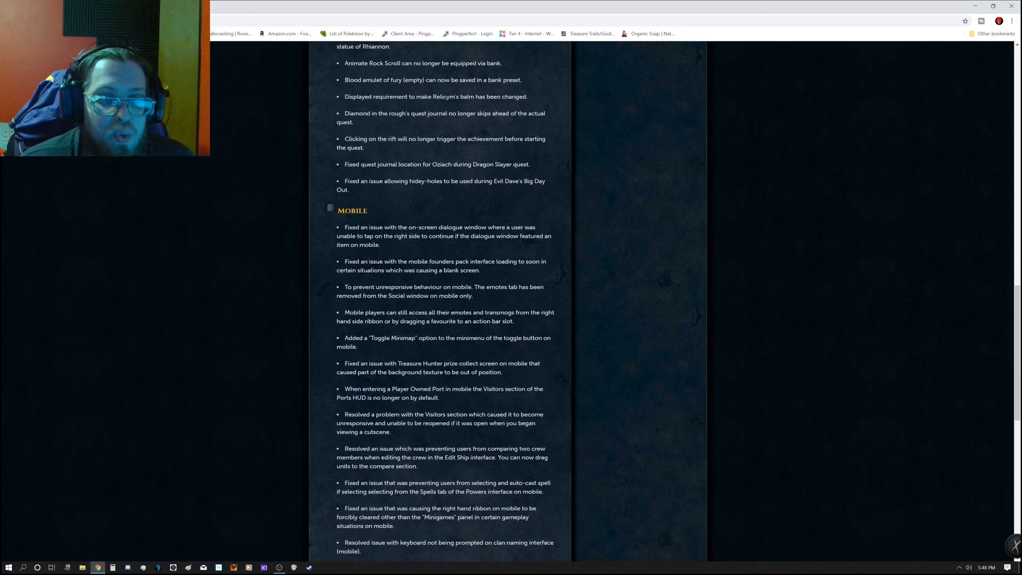
{"action": "scroll", "scroll_direction": "down", "scroll_amount": 3}
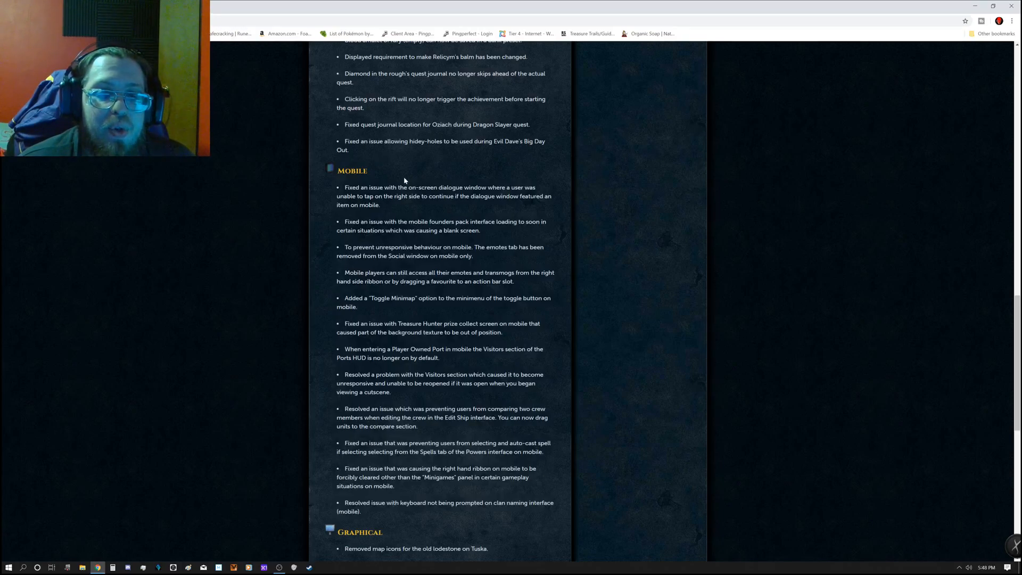
{"action": "mouse_move", "coordinate": [394, 122]}
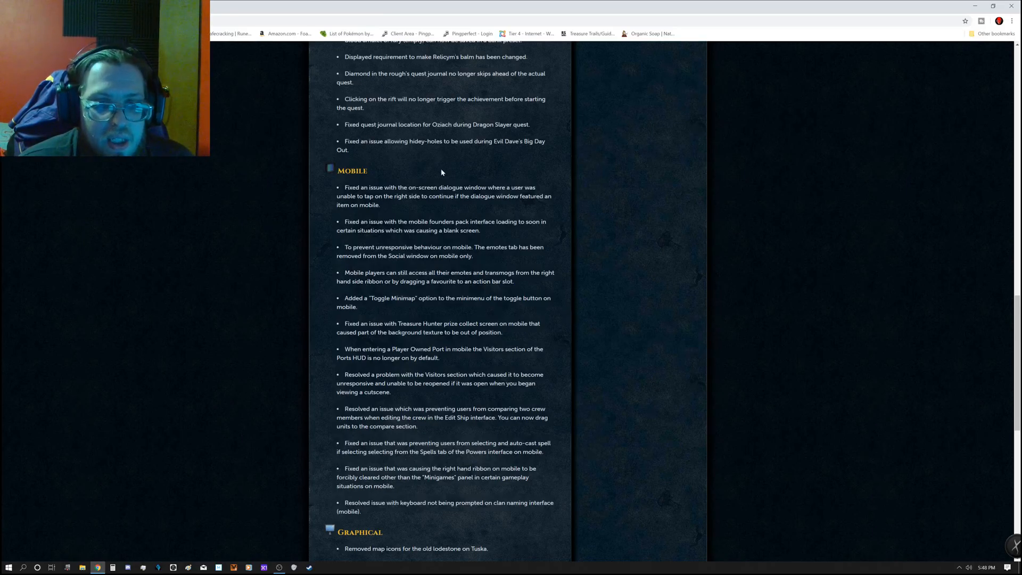
{"action": "scroll", "scroll_direction": "down", "scroll_amount": 3}
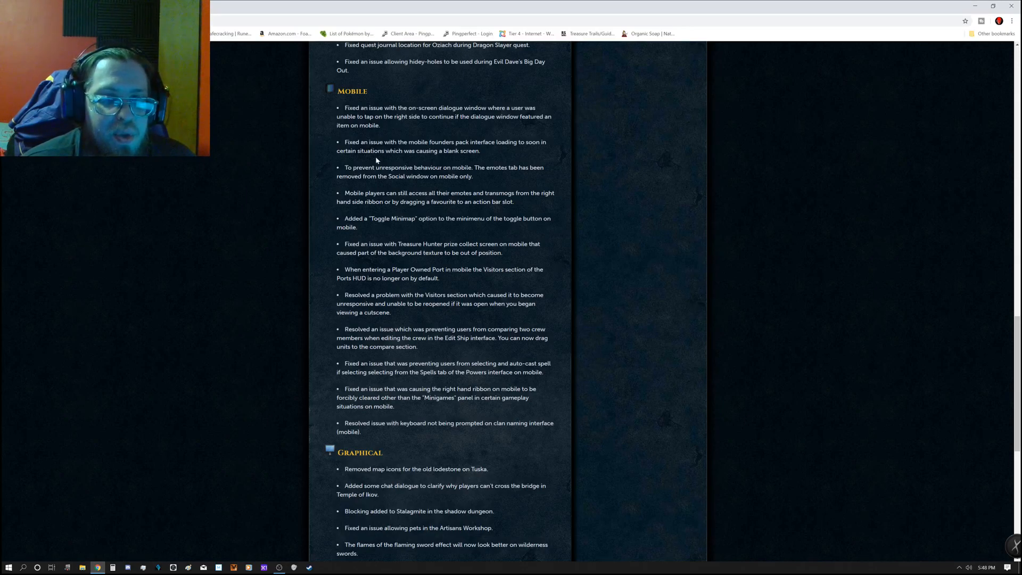
{"action": "mouse_move", "coordinate": [630, 191]}
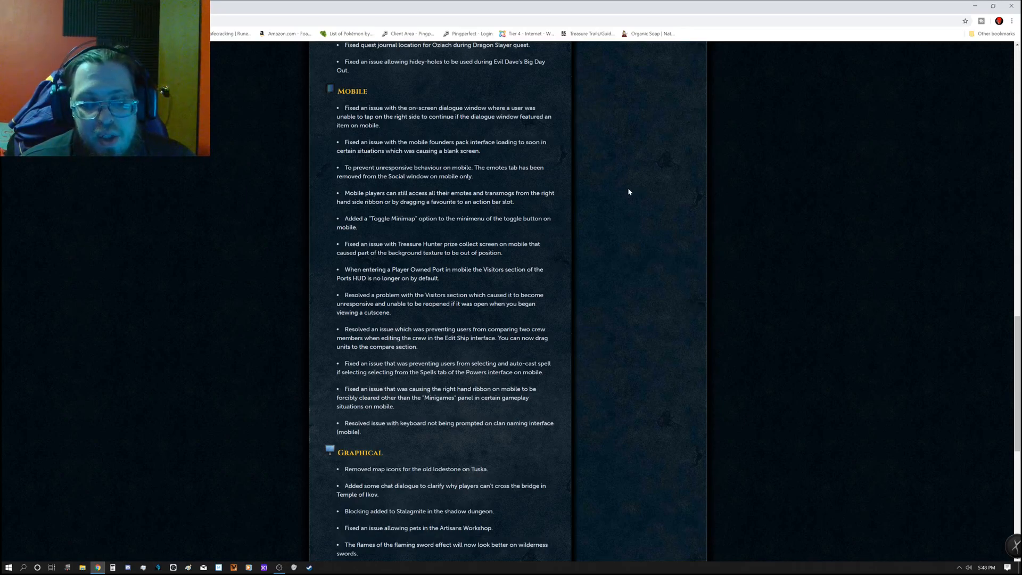
{"action": "mouse_move", "coordinate": [613, 189]}
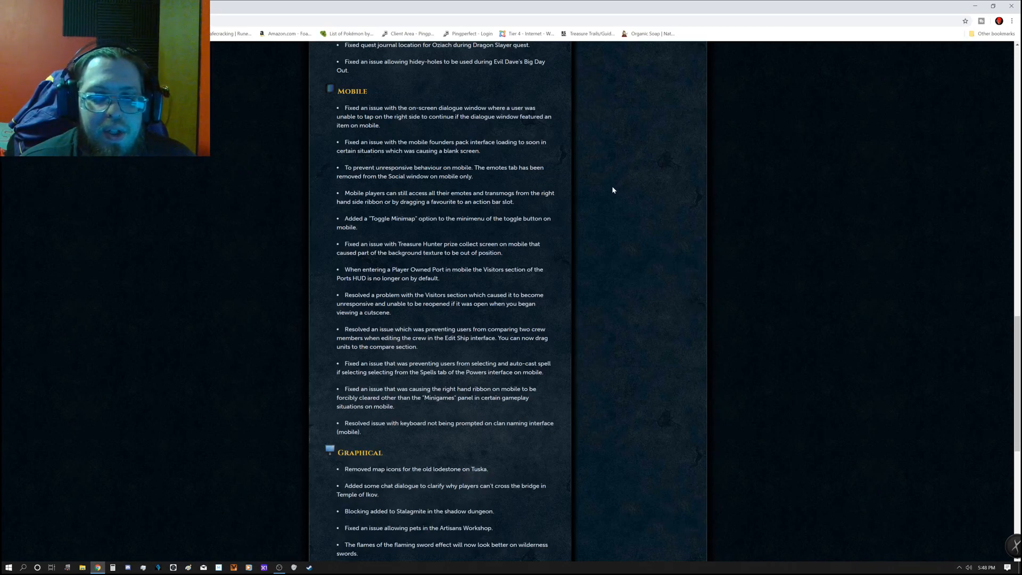
{"action": "mouse_move", "coordinate": [600, 197]}
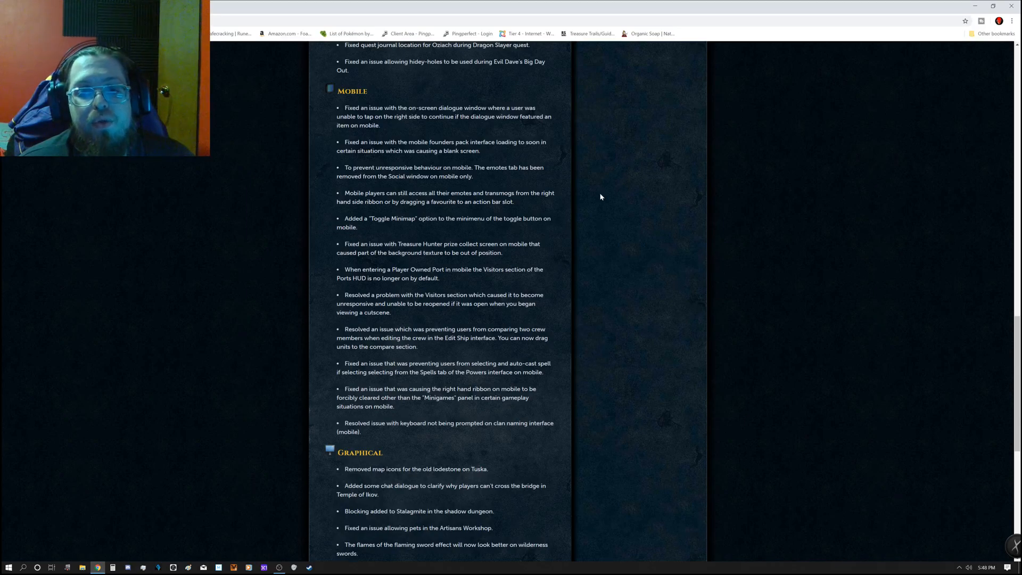
{"action": "scroll", "scroll_direction": "down", "scroll_amount": 3}
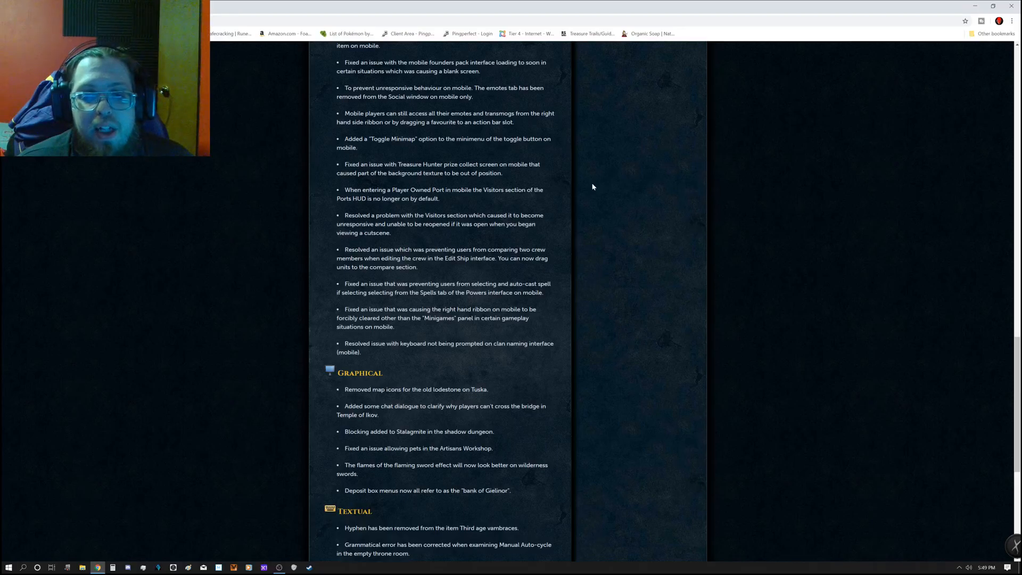
{"action": "mouse_move", "coordinate": [586, 181]}
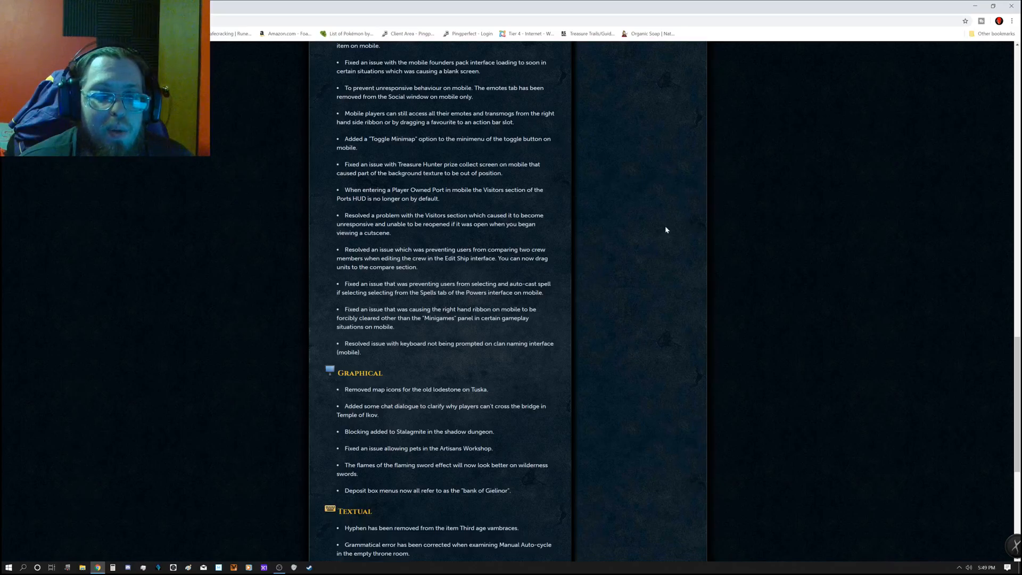
{"action": "scroll", "scroll_direction": "down", "scroll_amount": 3}
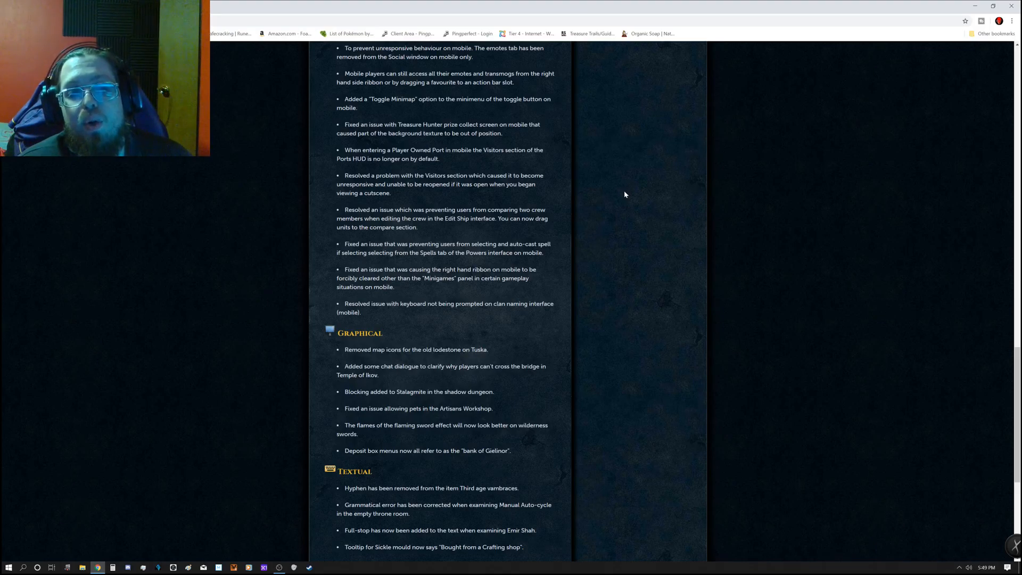
Step: Scroll down through the Textual fixes to the Orry dialogue typo fix
{"action": "scroll", "scroll_direction": "down", "scroll_amount": 3}
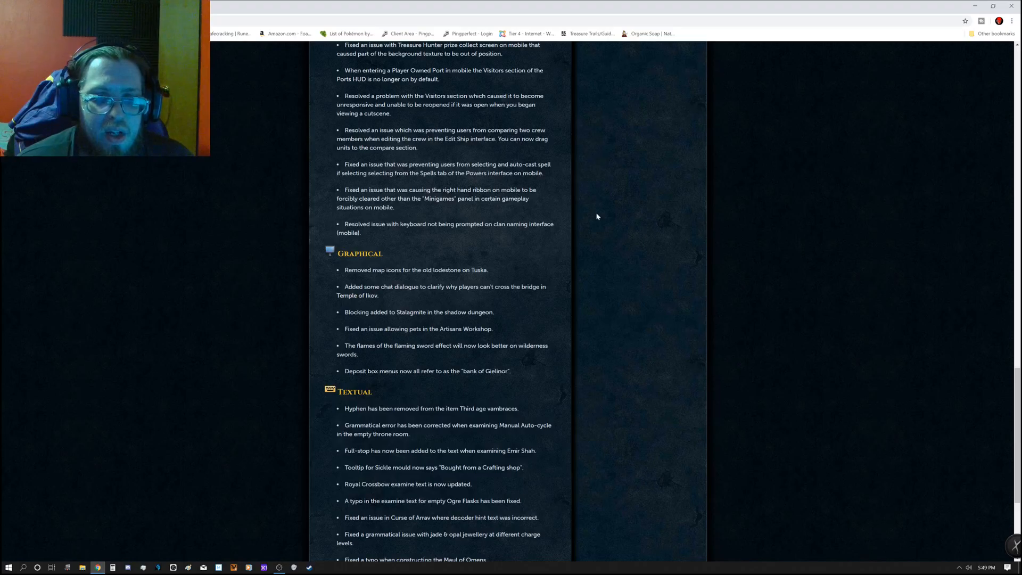
{"action": "mouse_move", "coordinate": [588, 205]}
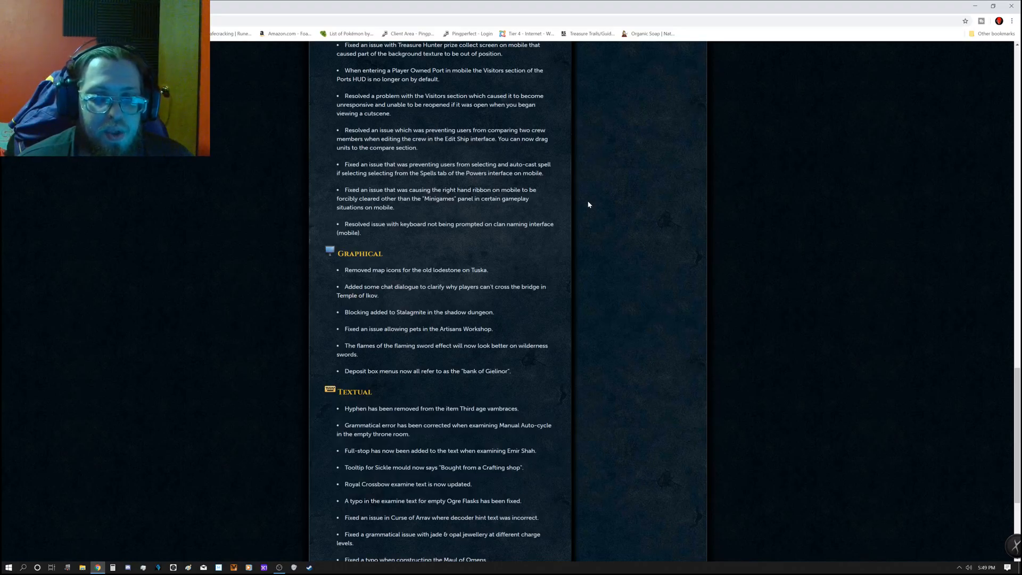
{"action": "mouse_move", "coordinate": [589, 204]}
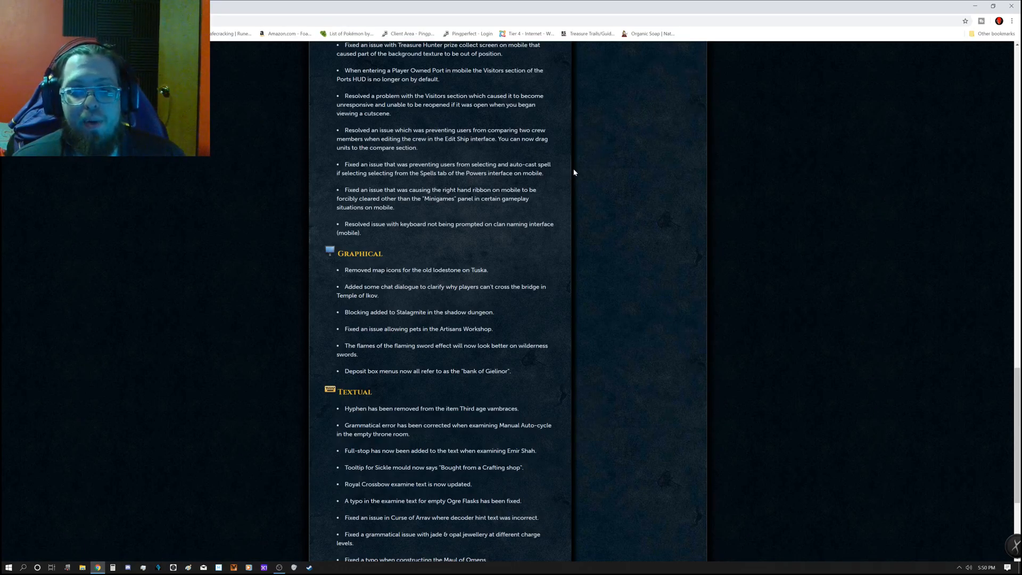
{"action": "scroll", "scroll_direction": "down", "scroll_amount": 3}
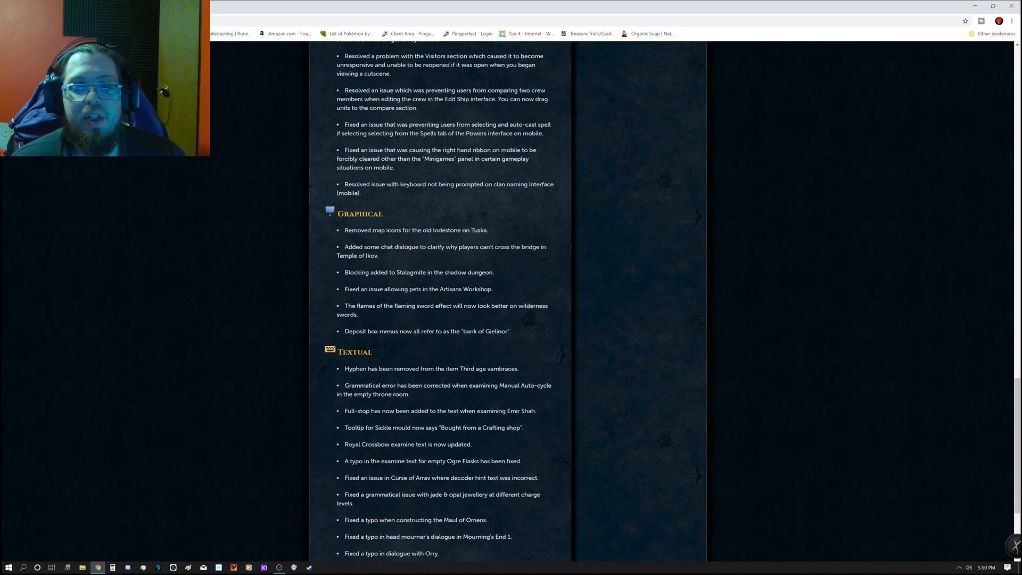
{"action": "mouse_move", "coordinate": [429, 174]}
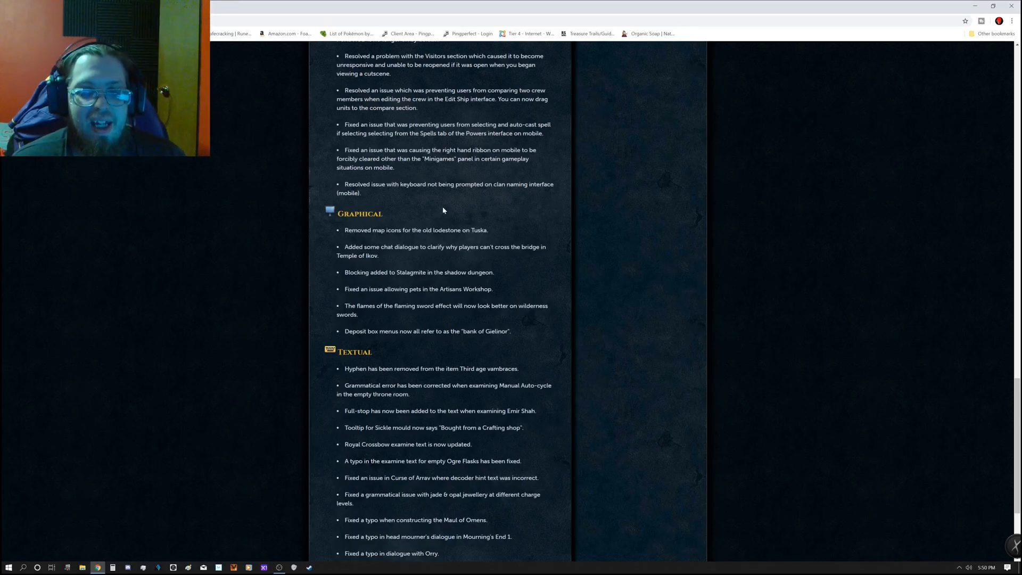
Step: Scroll to the bottom past the World Wakes fix, share links and footer
{"action": "scroll", "scroll_direction": "down", "scroll_amount": 3}
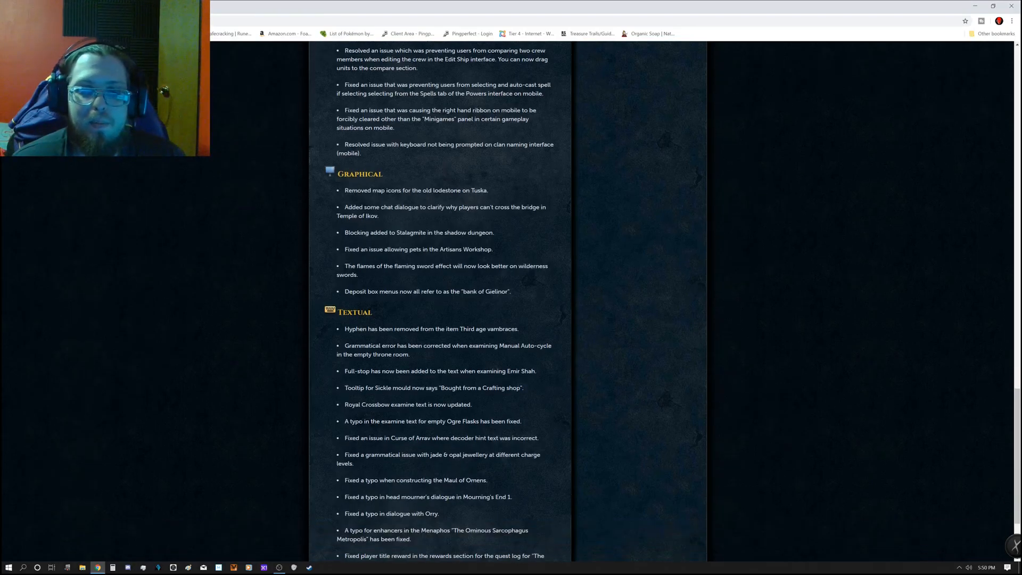
{"action": "mouse_move", "coordinate": [500, 249]}
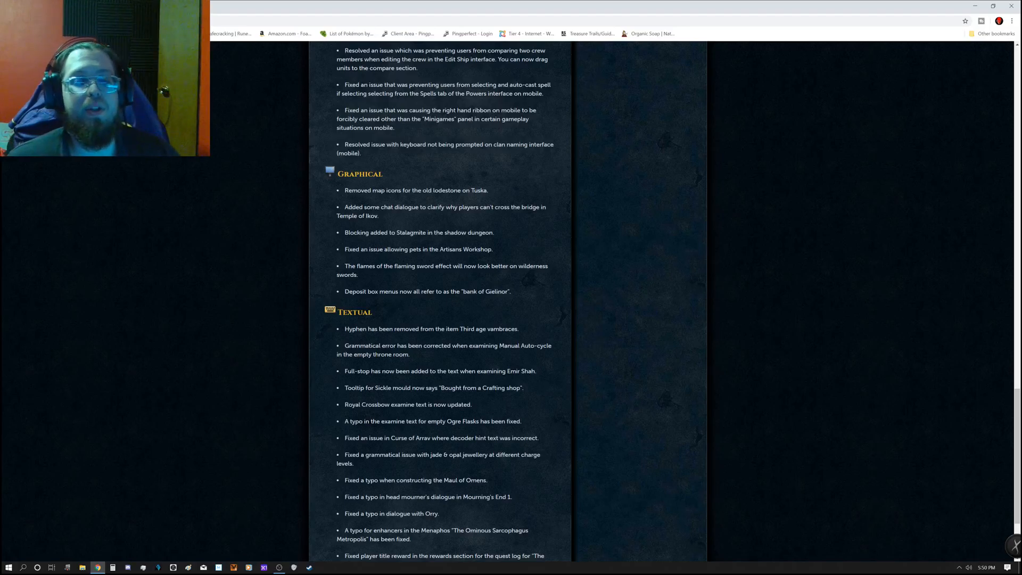
{"action": "scroll", "scroll_direction": "down", "scroll_amount": 3}
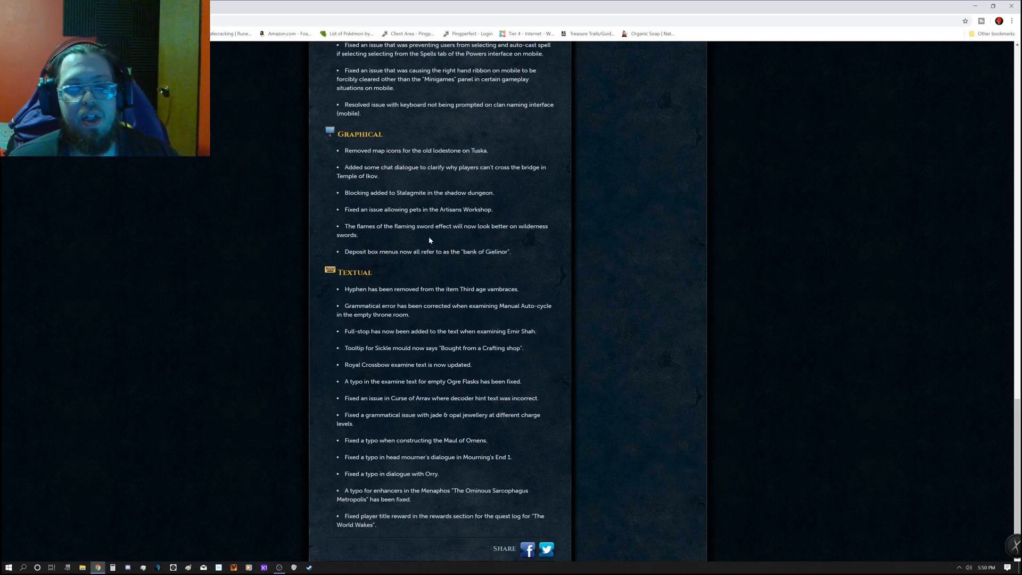
{"action": "mouse_move", "coordinate": [425, 236]}
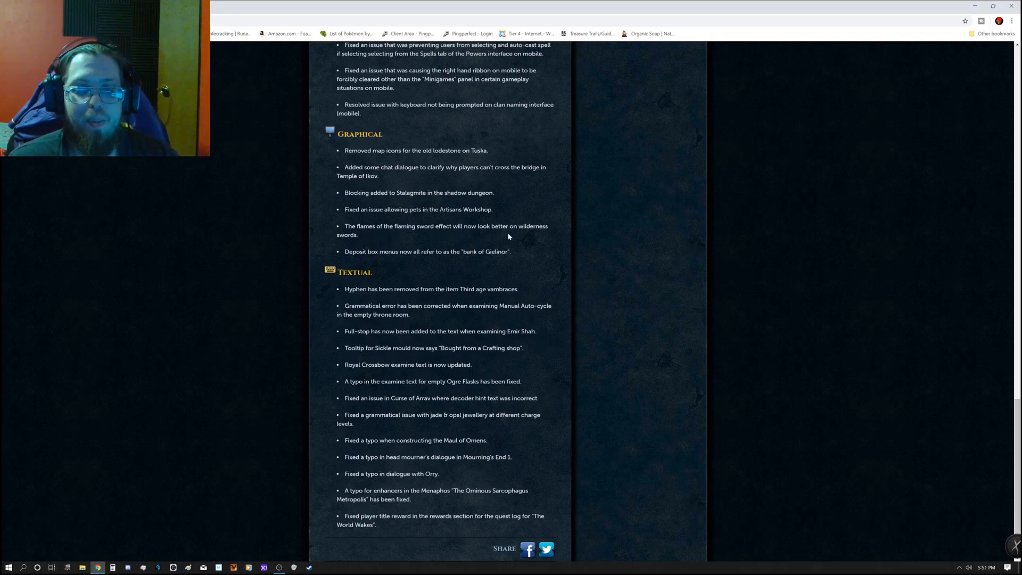
{"action": "scroll", "scroll_direction": "down", "scroll_amount": 3}
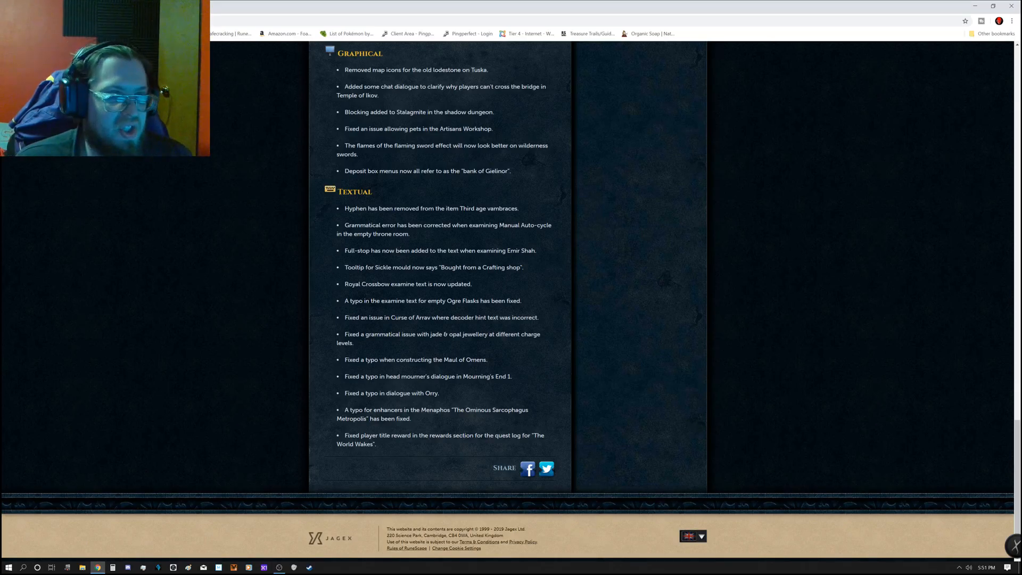
Step: Scroll back up to the top of the Patch Notes post
{"action": "scroll", "scroll_direction": "up", "scroll_amount": 3}
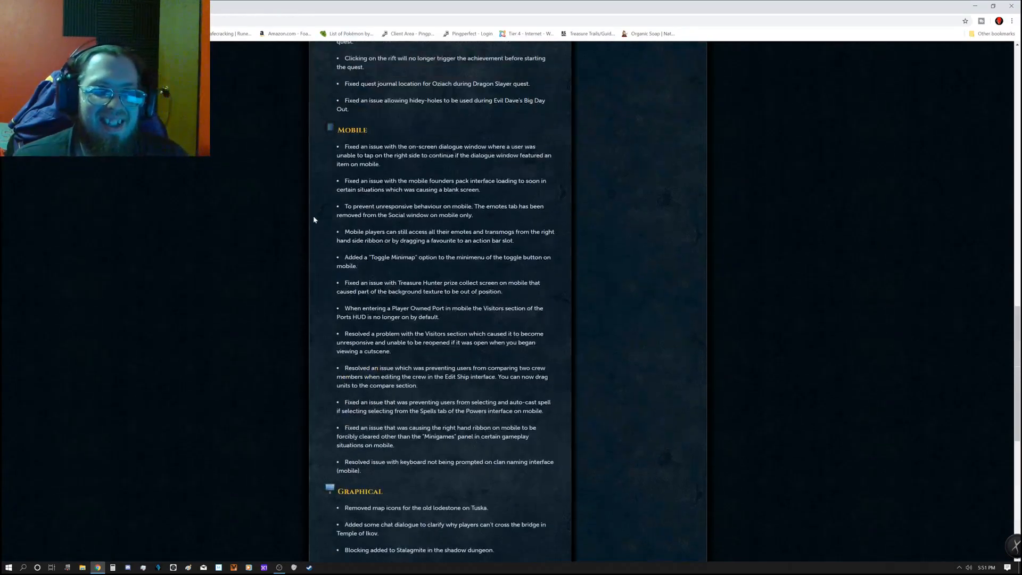
{"action": "scroll", "scroll_direction": "up", "scroll_amount": 3}
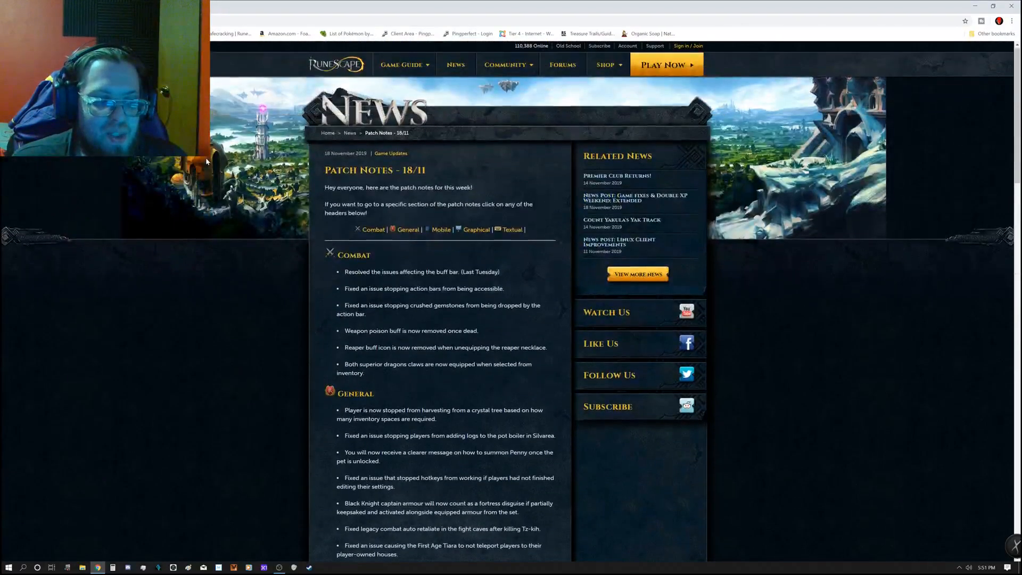